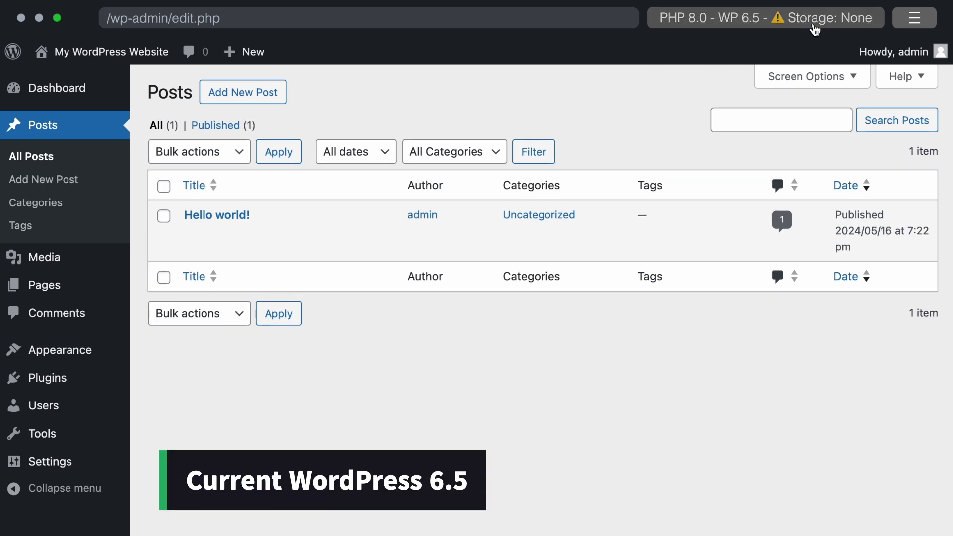
pyautogui.moveTo(558, 110)
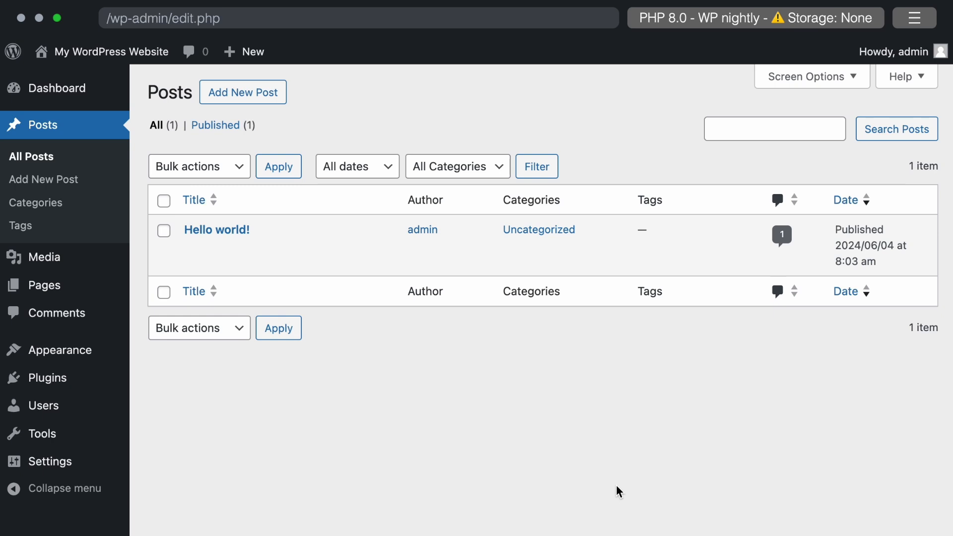
pyautogui.moveTo(479, 379)
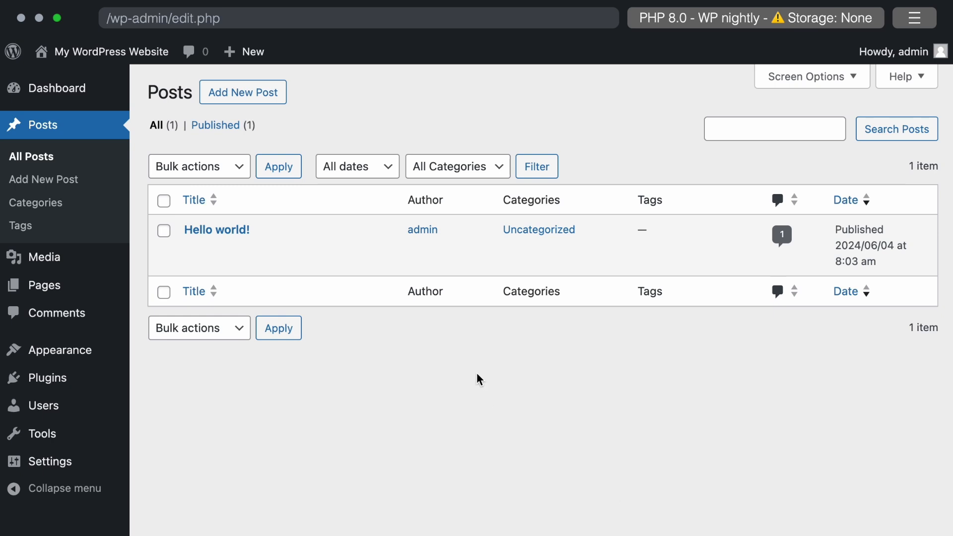
pyautogui.moveTo(217, 229)
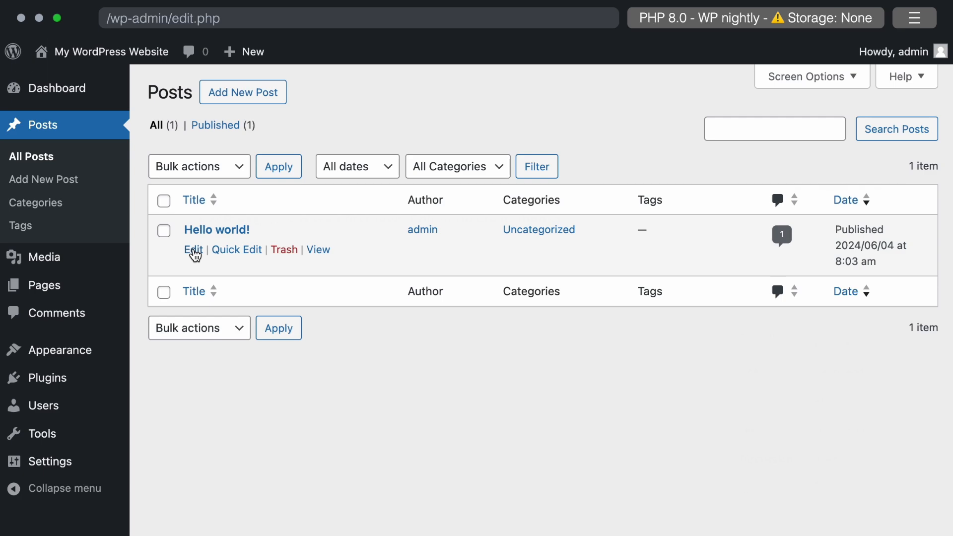
# Open the Hello world! post in the block editor with the Post settings tab showing
pyautogui.click(192, 250)
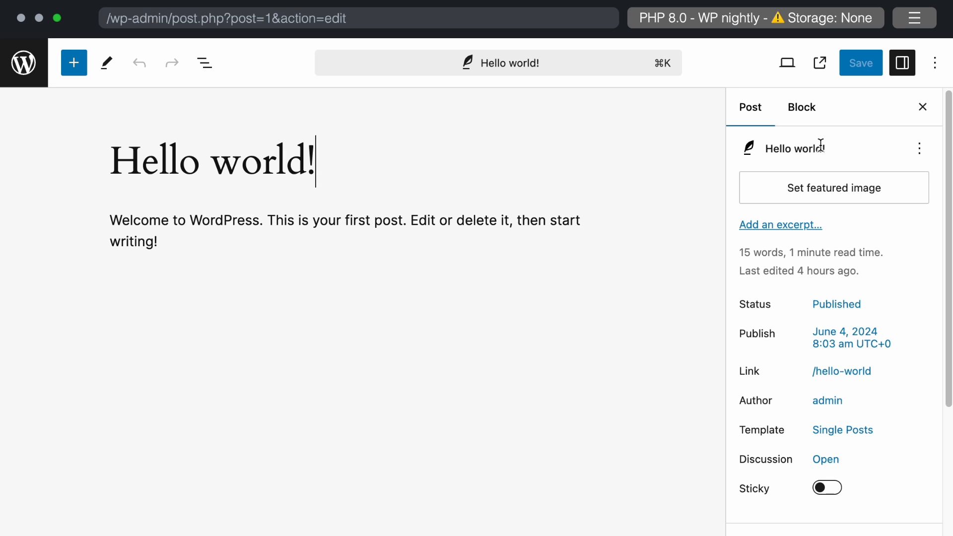
pyautogui.moveTo(714, 162)
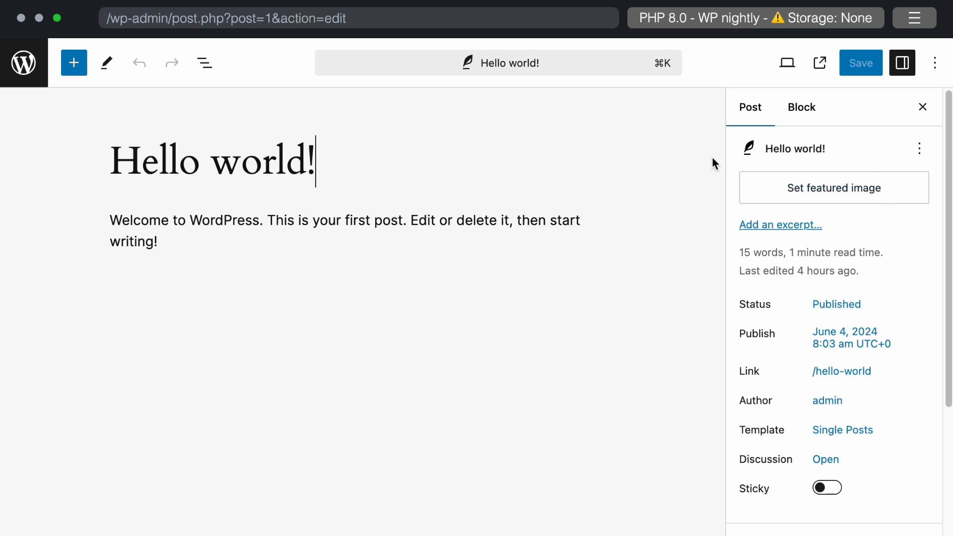
pyautogui.moveTo(756, 137)
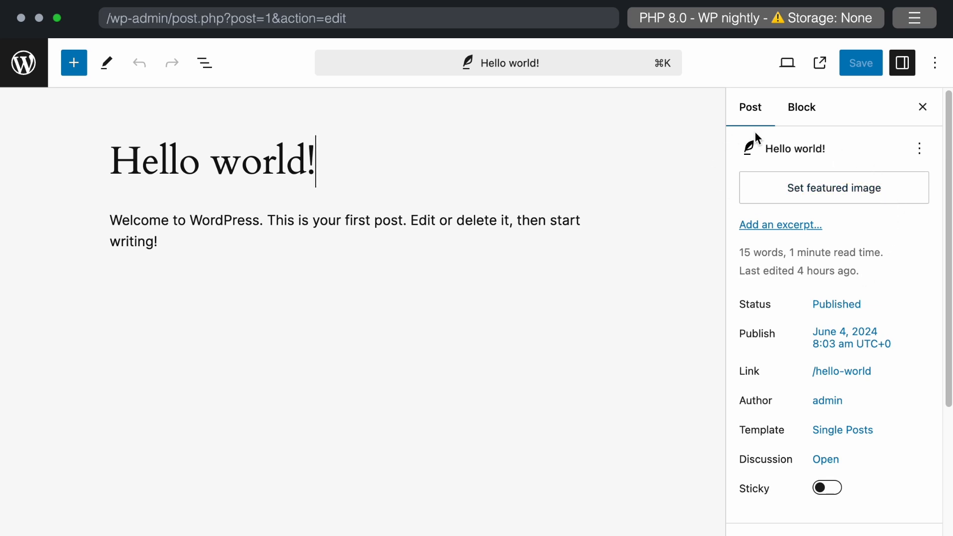
pyautogui.moveTo(601, 149)
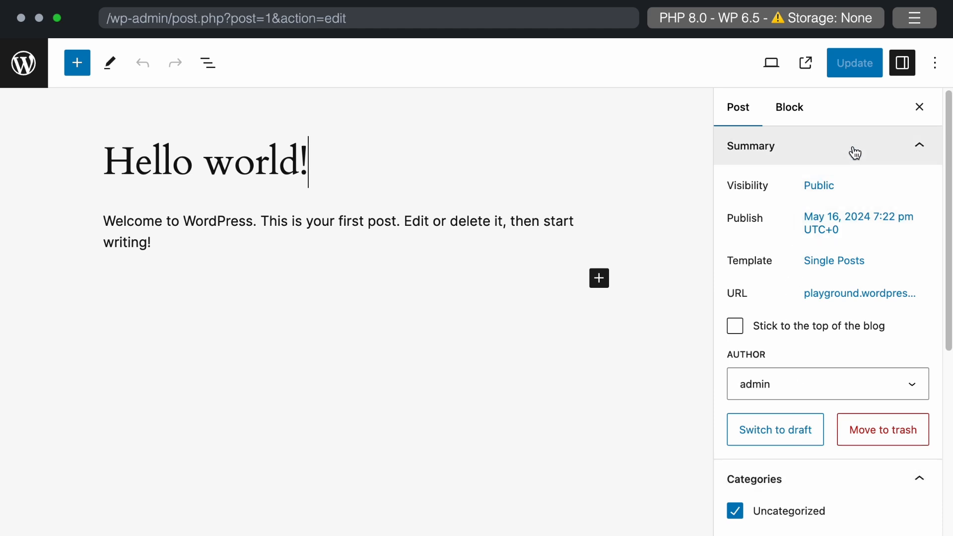
pyautogui.moveTo(753, 206)
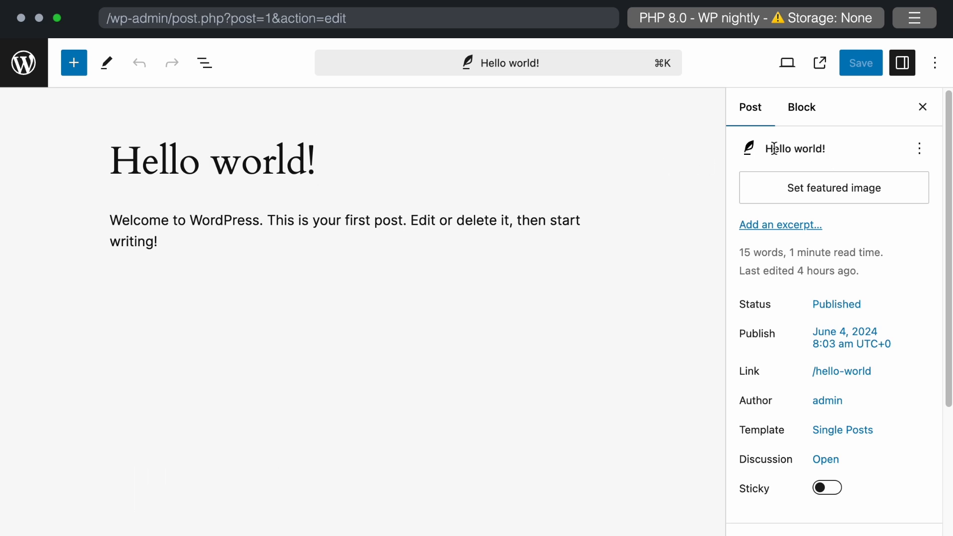
pyautogui.moveTo(748, 152)
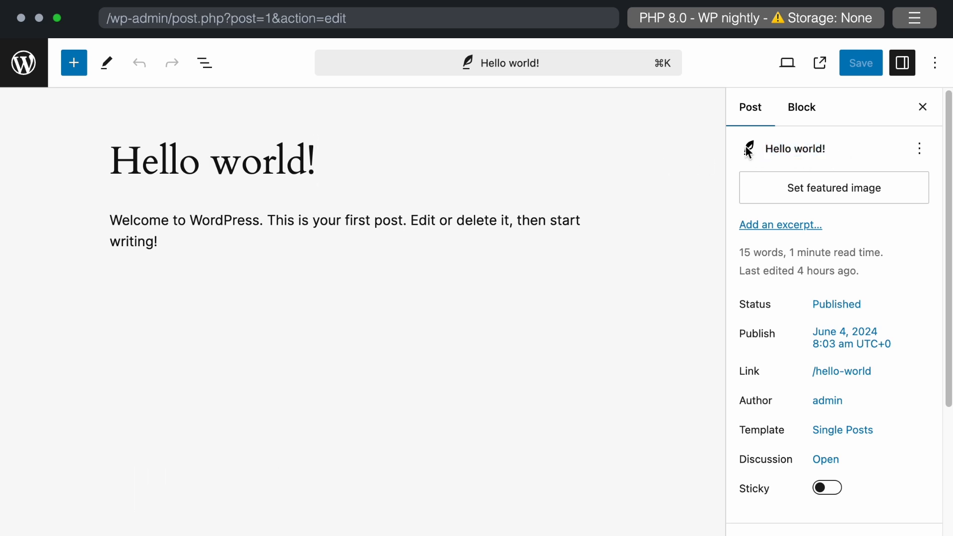
pyautogui.moveTo(774, 145)
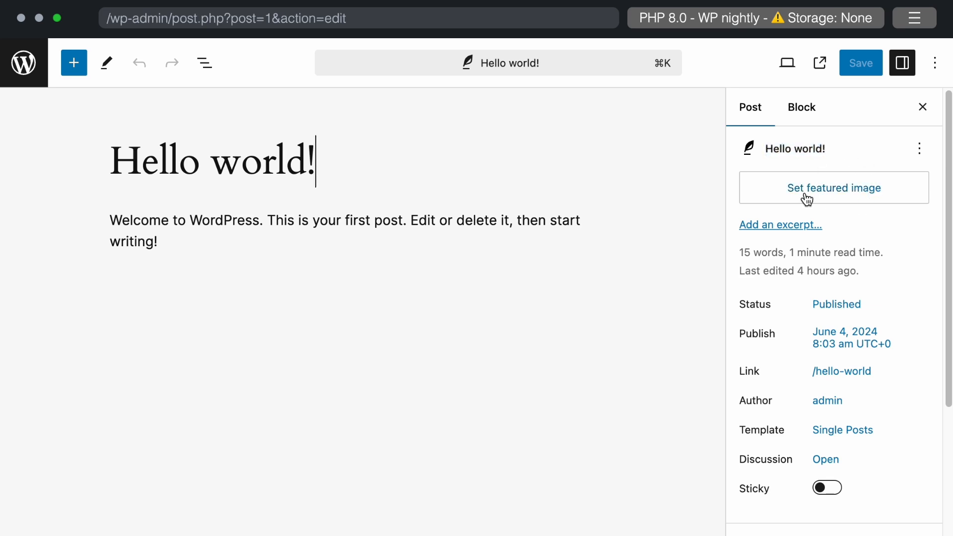
pyautogui.click(834, 188)
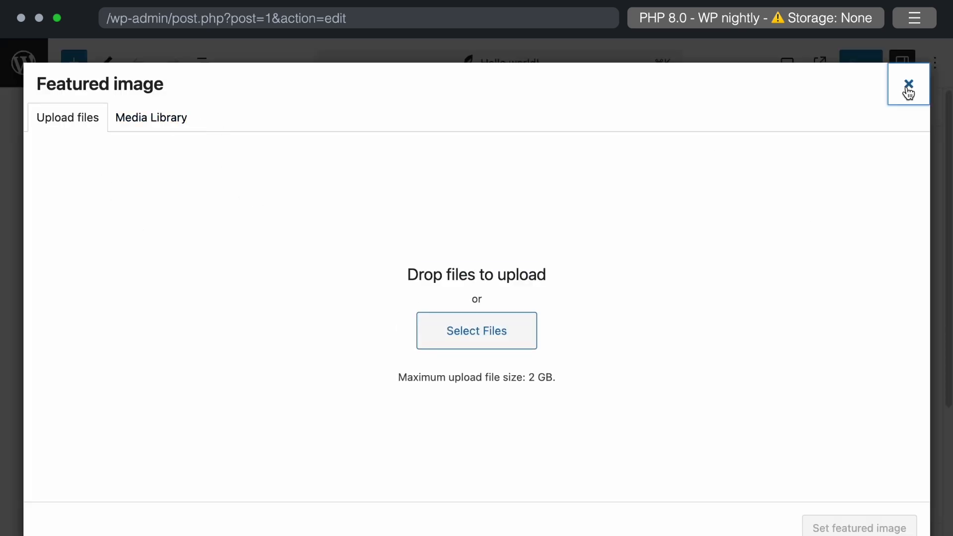
pyautogui.click(910, 83)
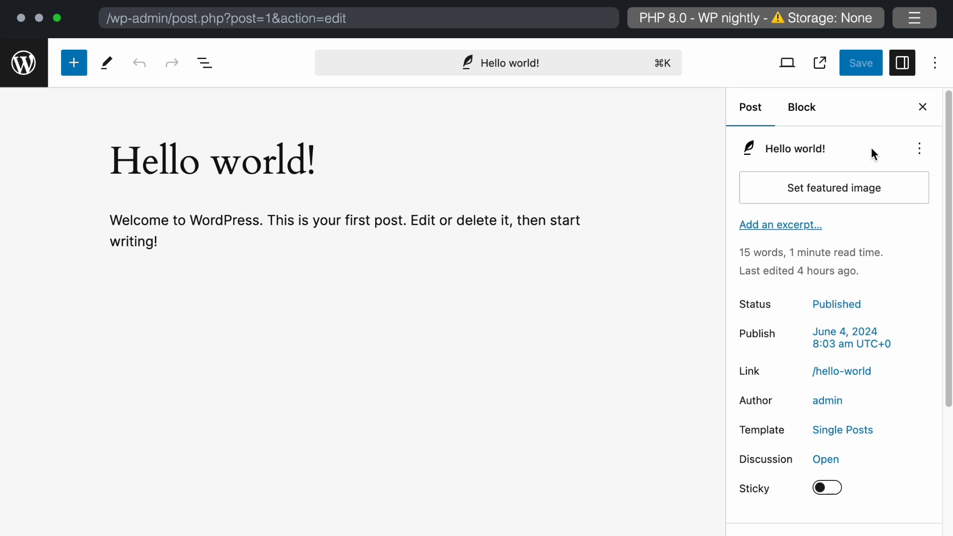
pyautogui.moveTo(789, 231)
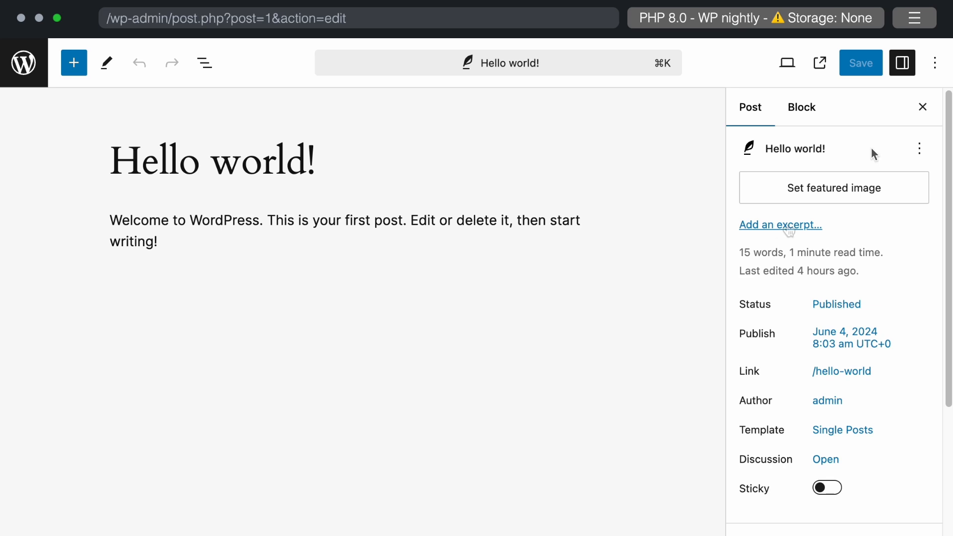
pyautogui.click(780, 225)
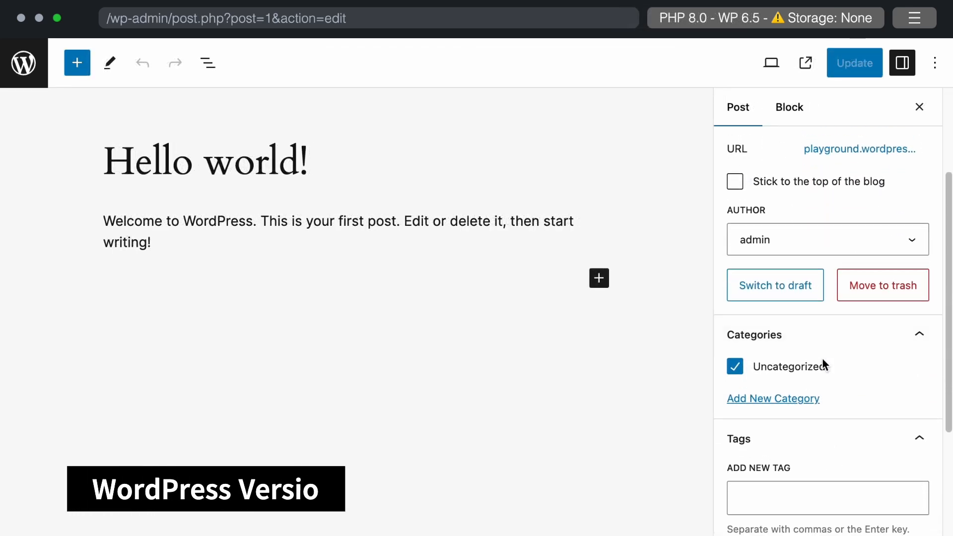
pyautogui.scroll(-3)
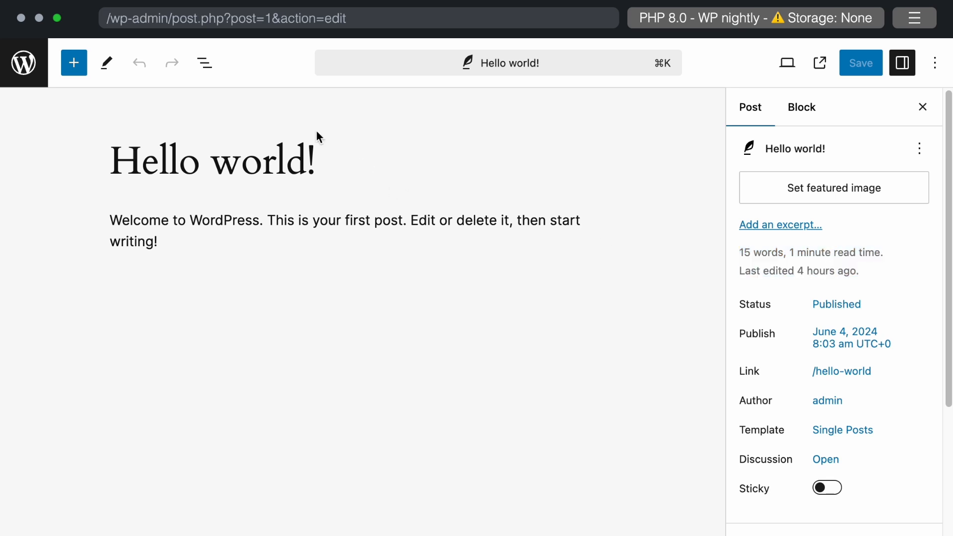
pyautogui.click(204, 63)
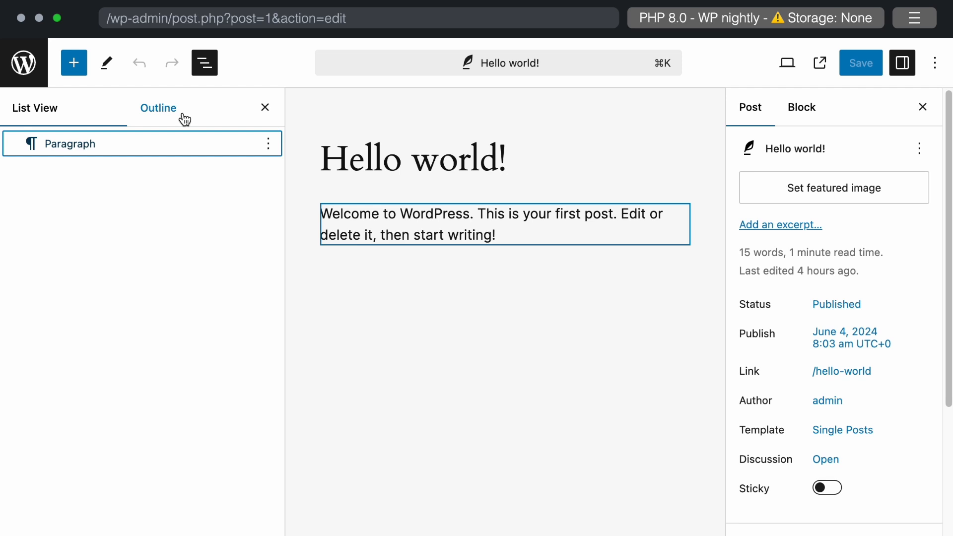
pyautogui.click(158, 108)
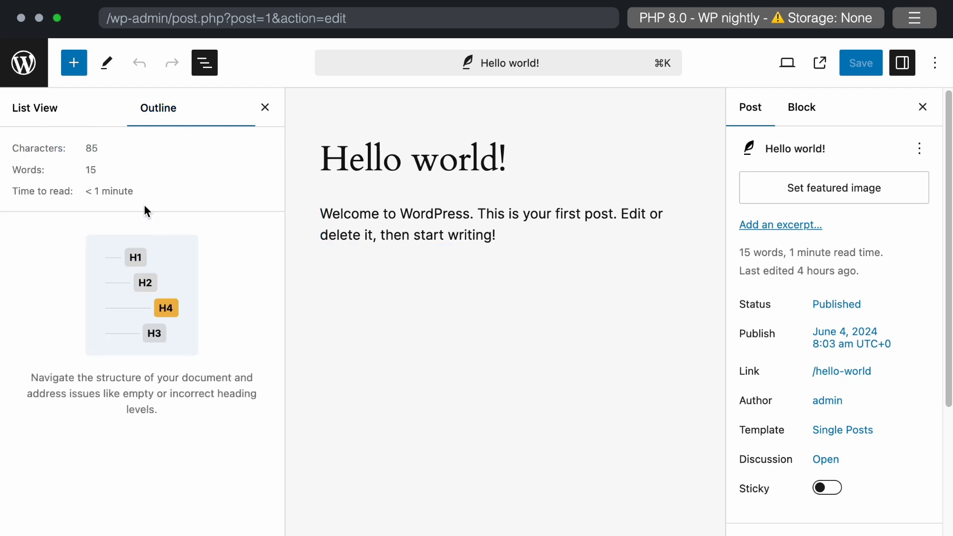
pyautogui.moveTo(740, 252); pyautogui.dragTo(859, 271)
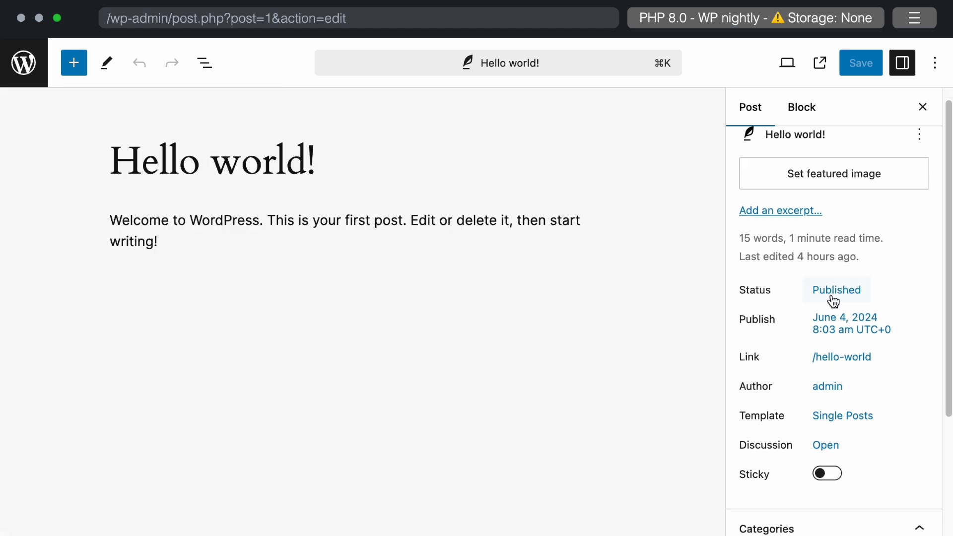
# Try the Pending and other status options, then set Hello world! to Scheduled
pyautogui.click(836, 290)
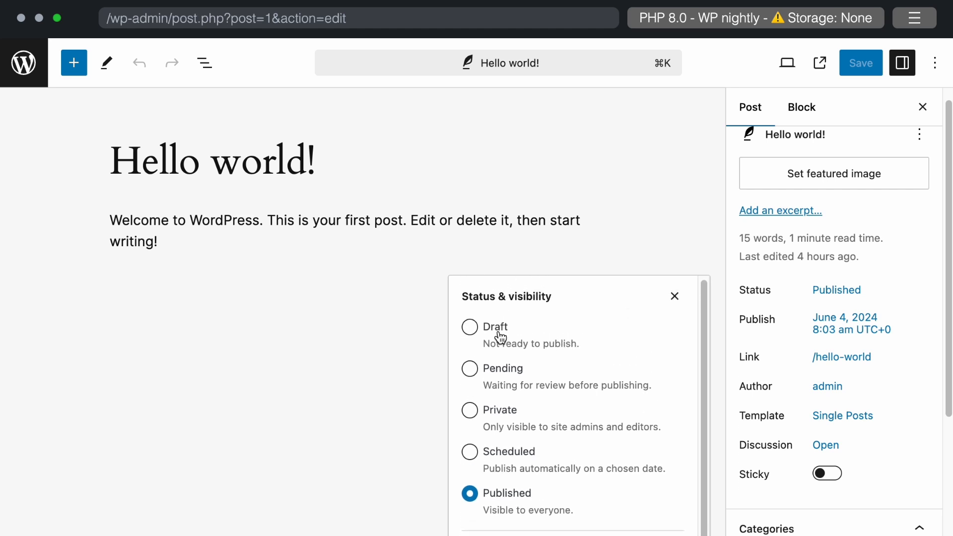
pyautogui.click(469, 368)
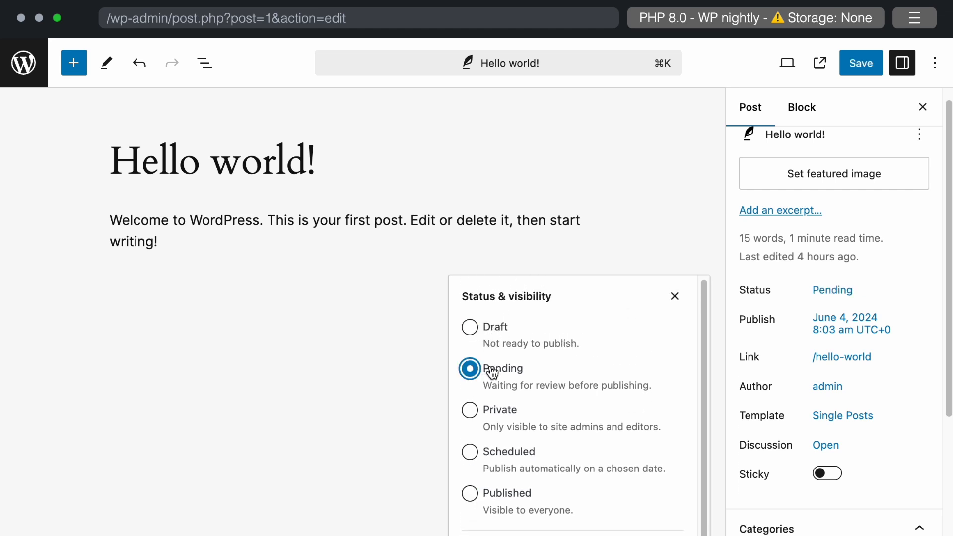
pyautogui.moveTo(498, 418)
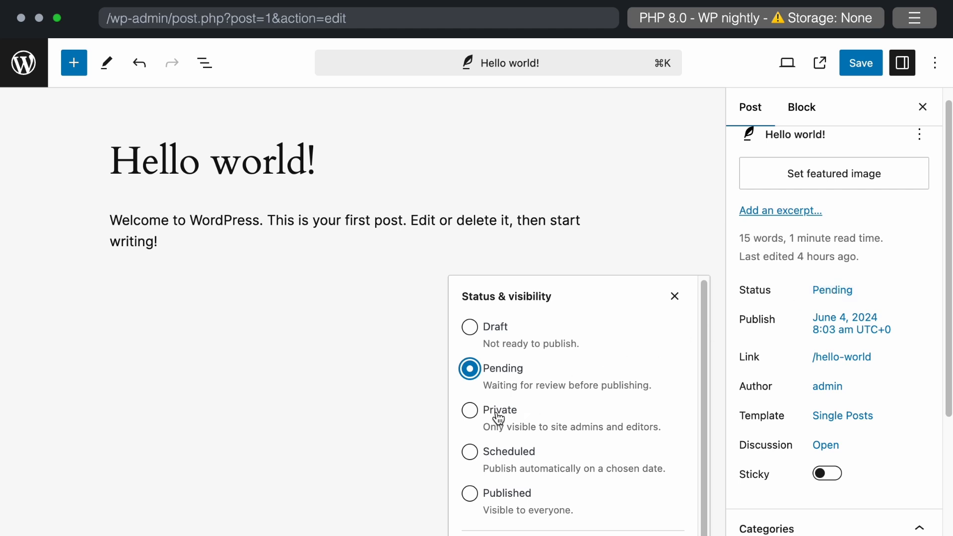
pyautogui.click(469, 451)
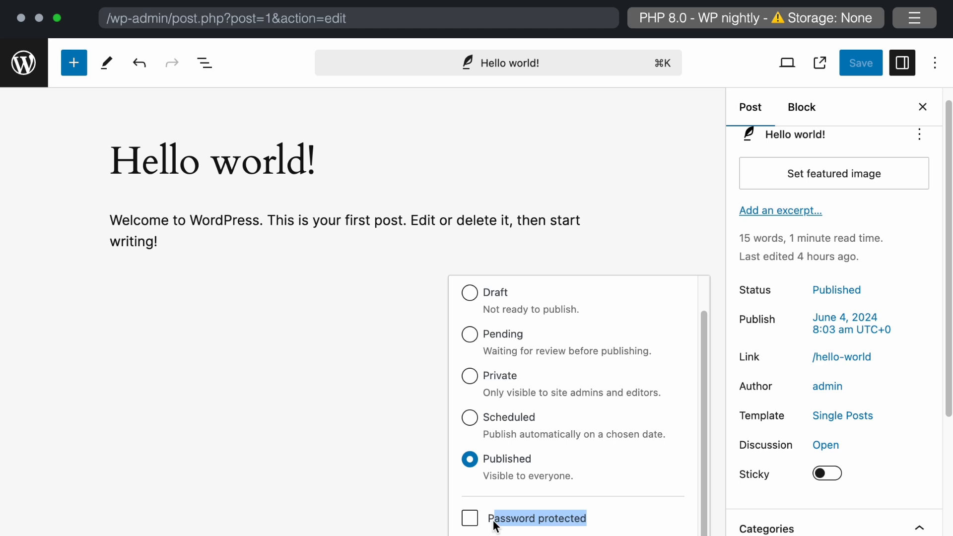
pyautogui.click(469, 518)
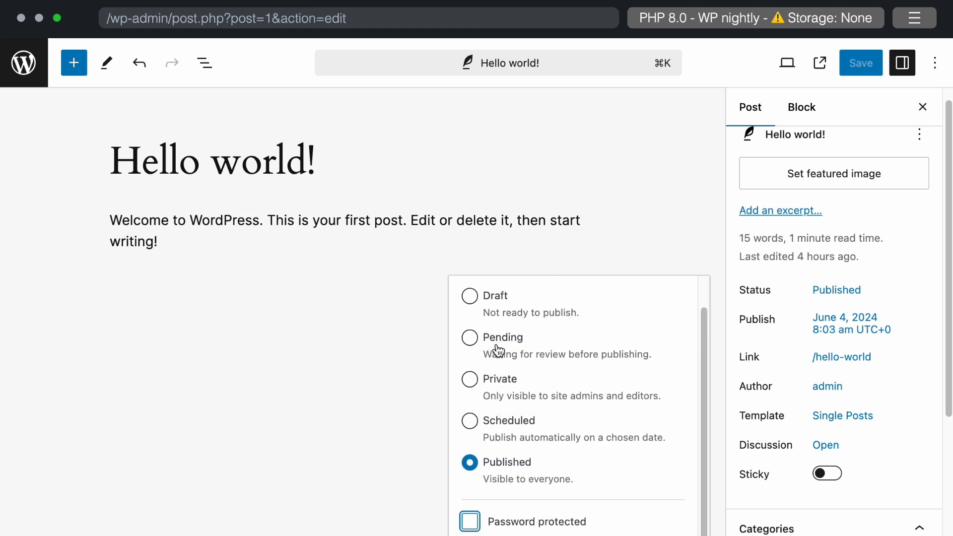
pyautogui.click(469, 420)
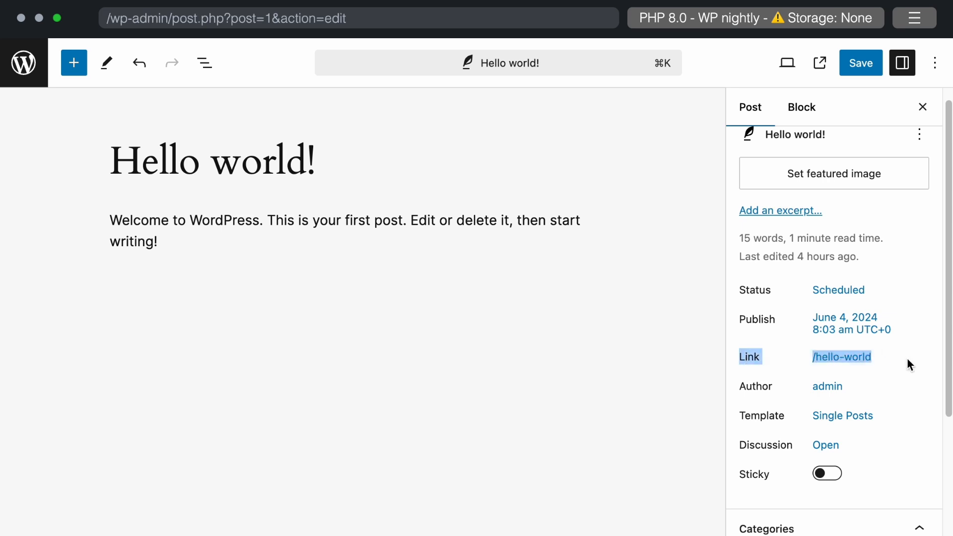
# Inspect the post's author and template settings and preview the post in its template
pyautogui.click(841, 356)
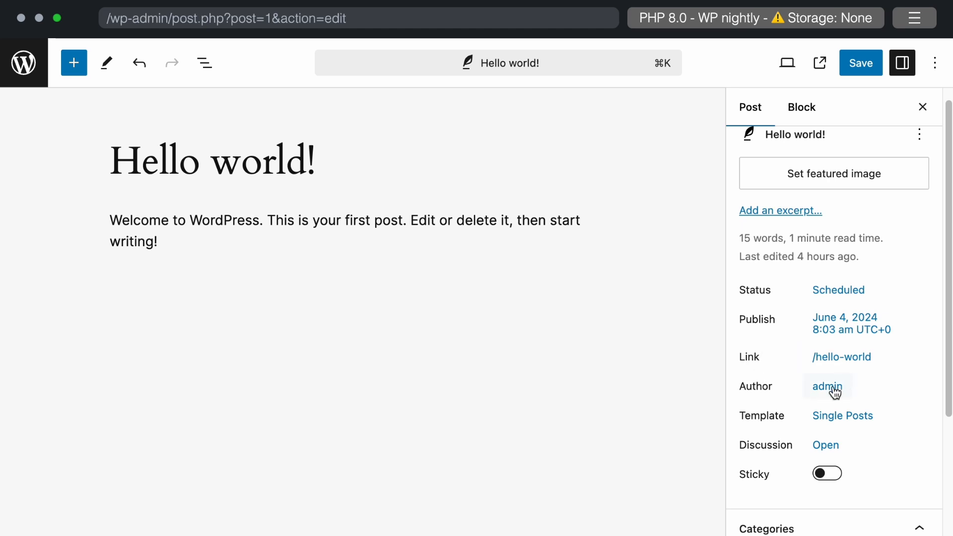
pyautogui.click(828, 386)
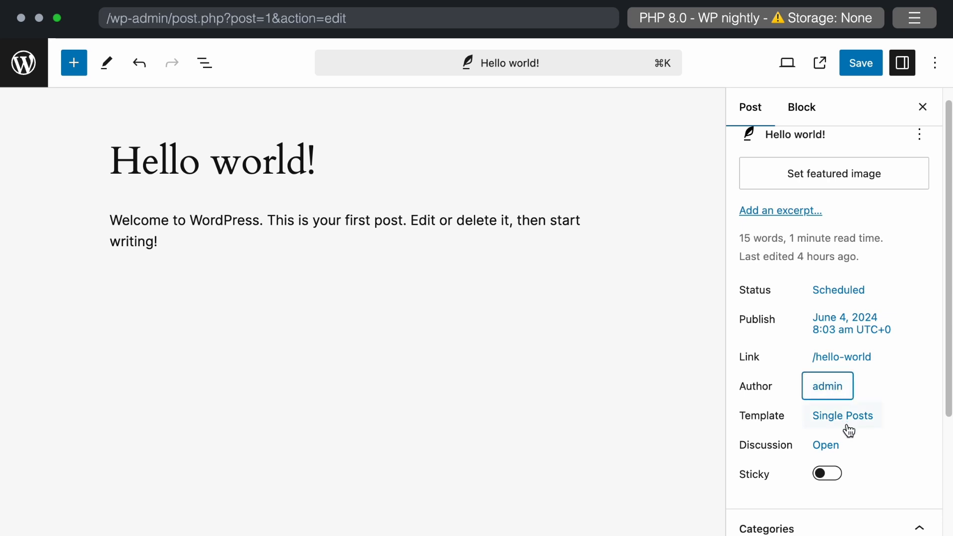
pyautogui.click(842, 416)
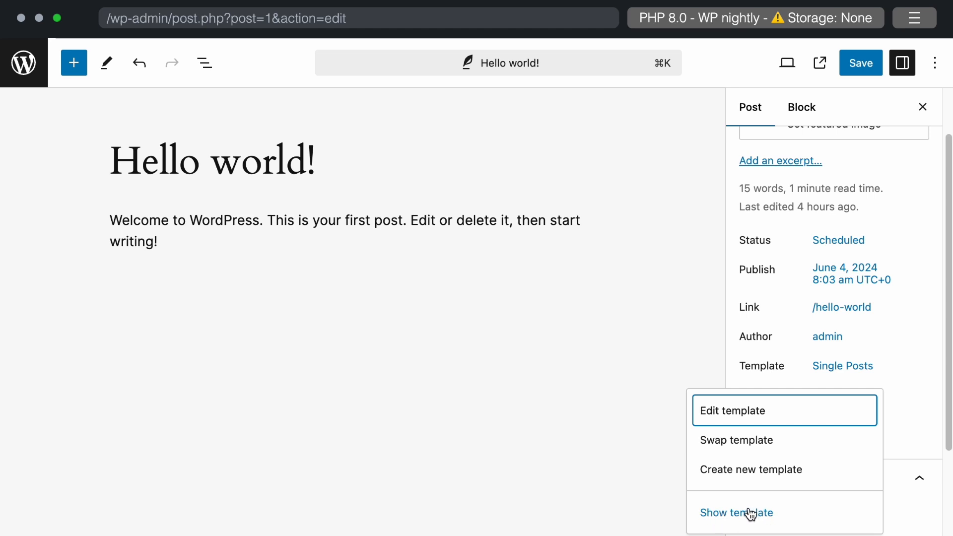
pyautogui.click(736, 512)
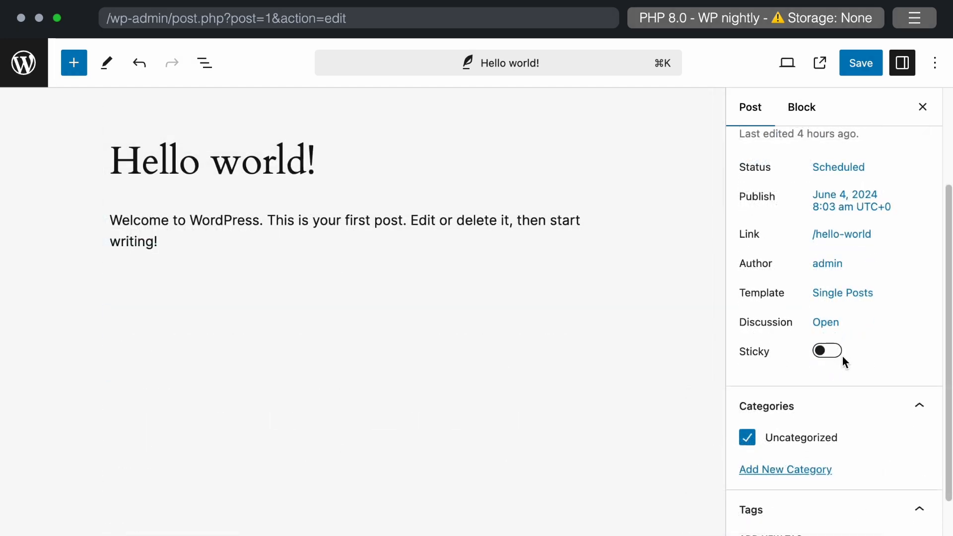
pyautogui.moveTo(796, 372)
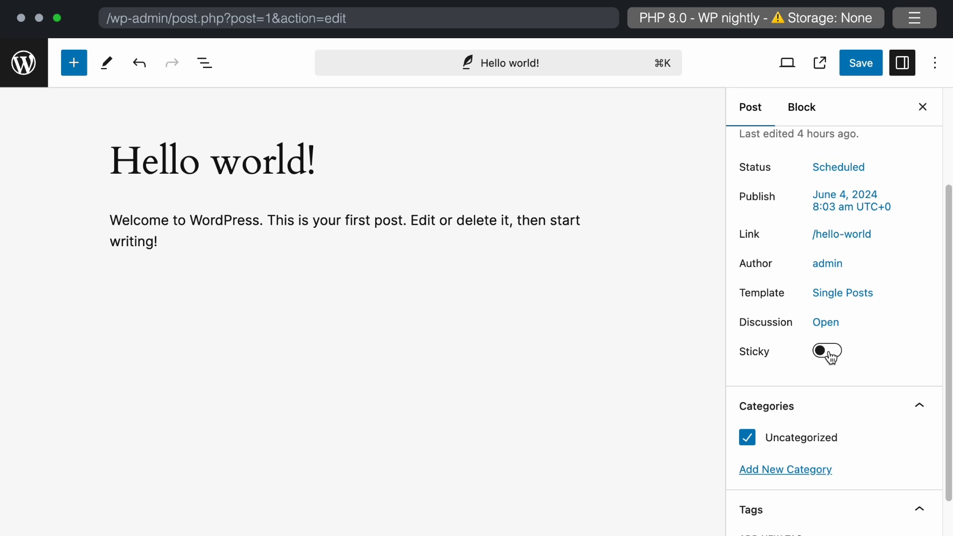
# Turn the Hello world! post's Sticky setting on and back off
pyautogui.click(826, 351)
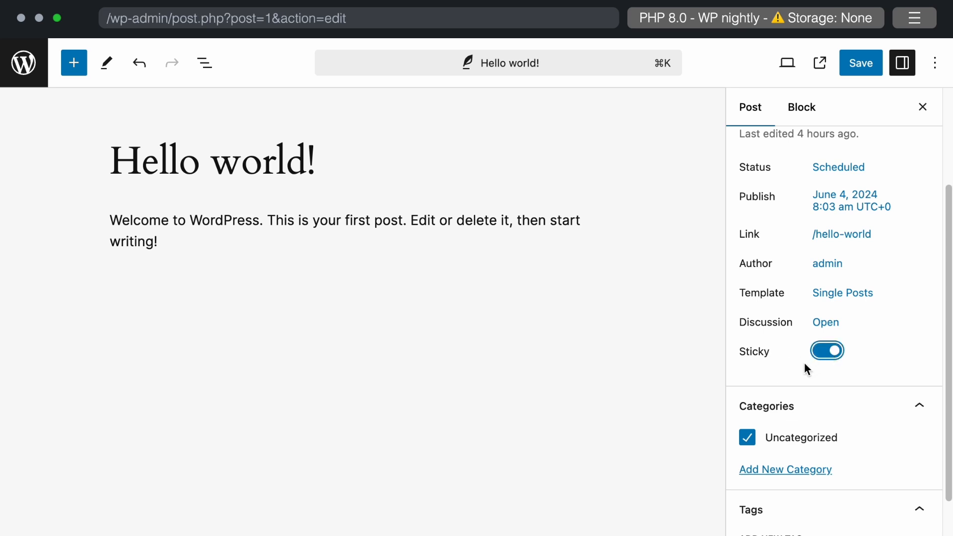
pyautogui.click(827, 351)
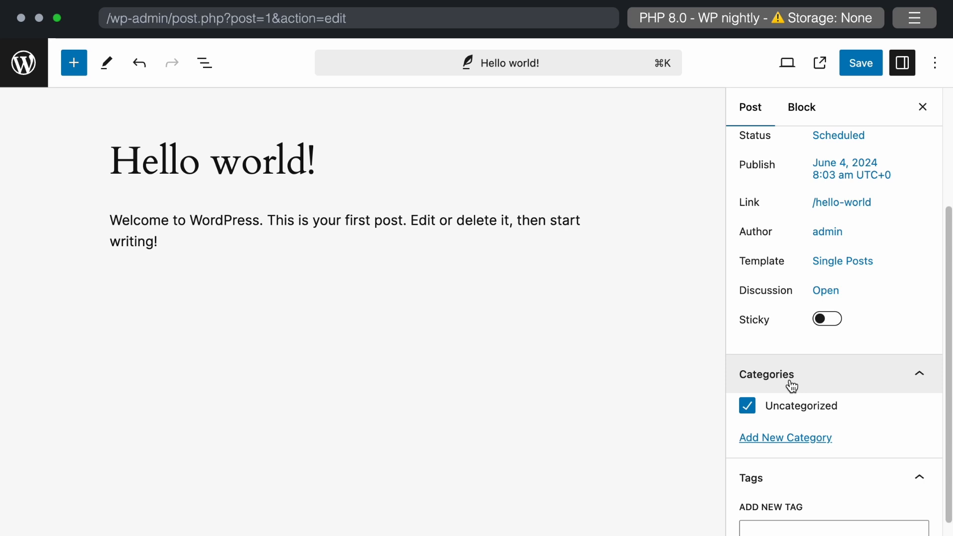
pyautogui.scroll(-3)
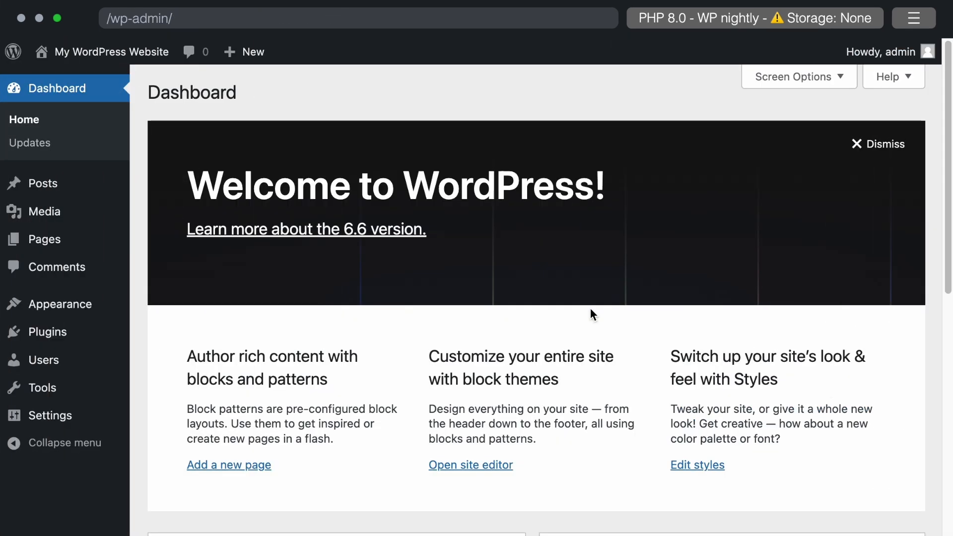
pyautogui.moveTo(63, 304)
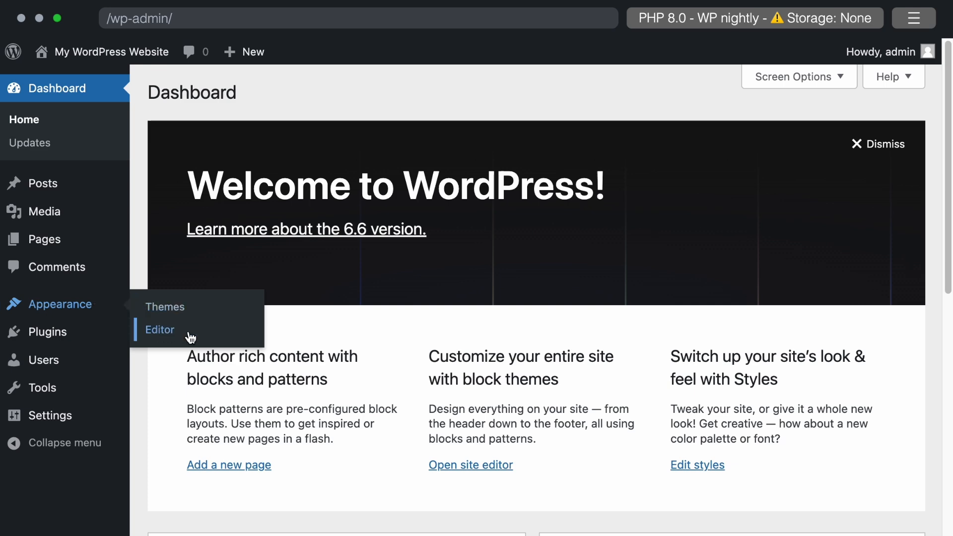
# Open the site editor from Appearance and show the Styles panel's colour palettes
pyautogui.click(159, 329)
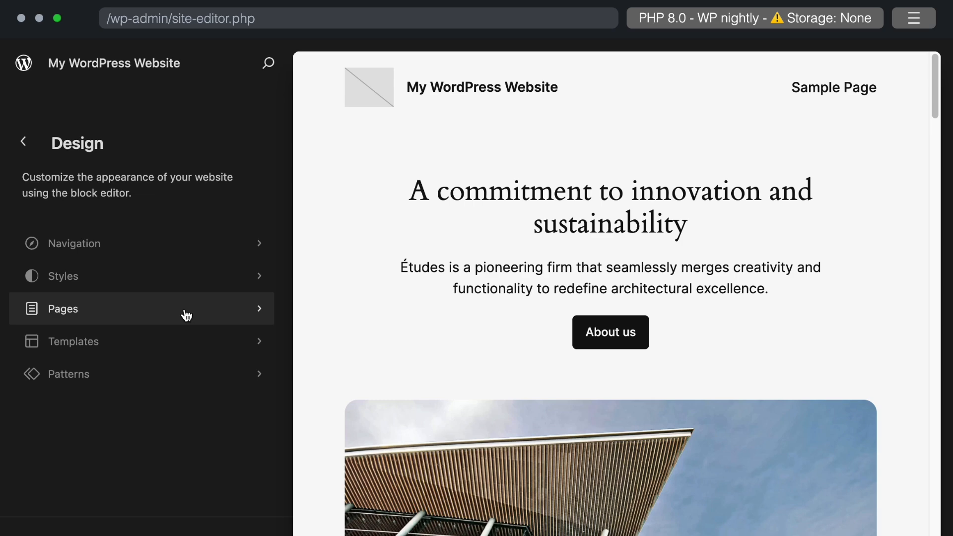
pyautogui.moveTo(108, 279)
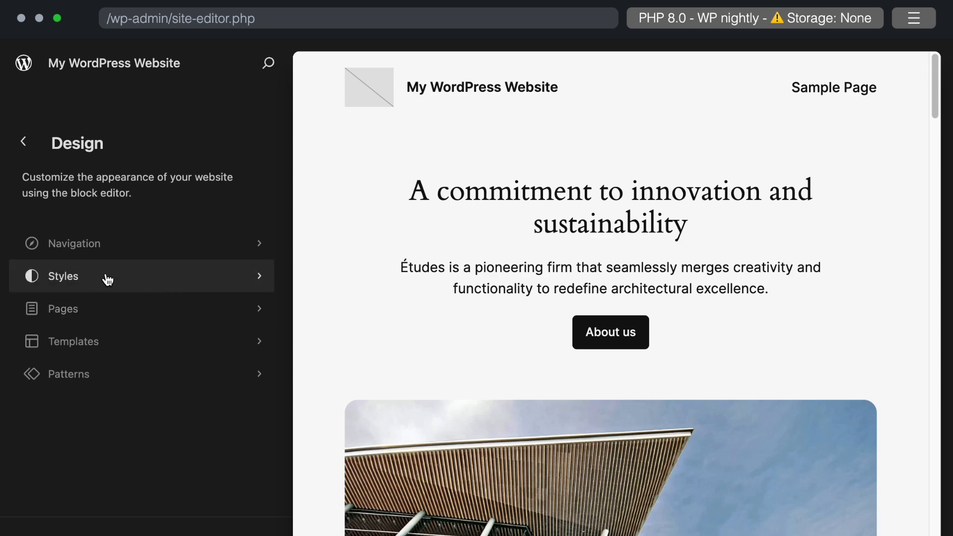
pyautogui.click(62, 276)
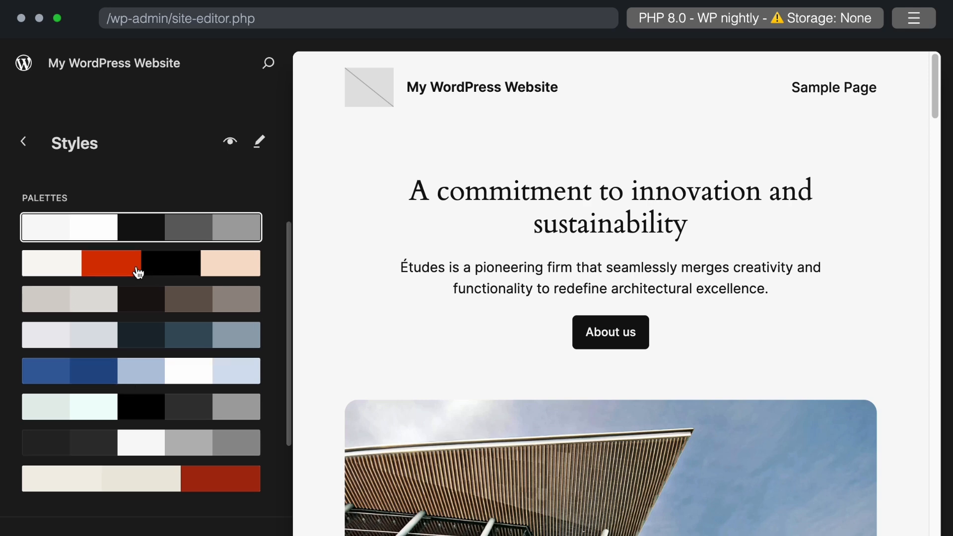
# Try palette swatches to reach the slate blue-grey palette, then try several font pairings
pyautogui.click(141, 263)
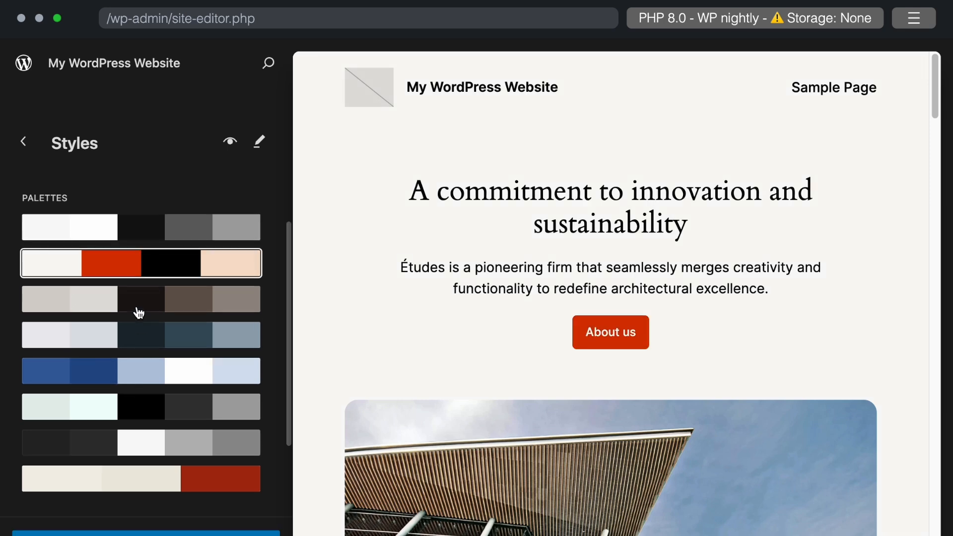
pyautogui.click(140, 298)
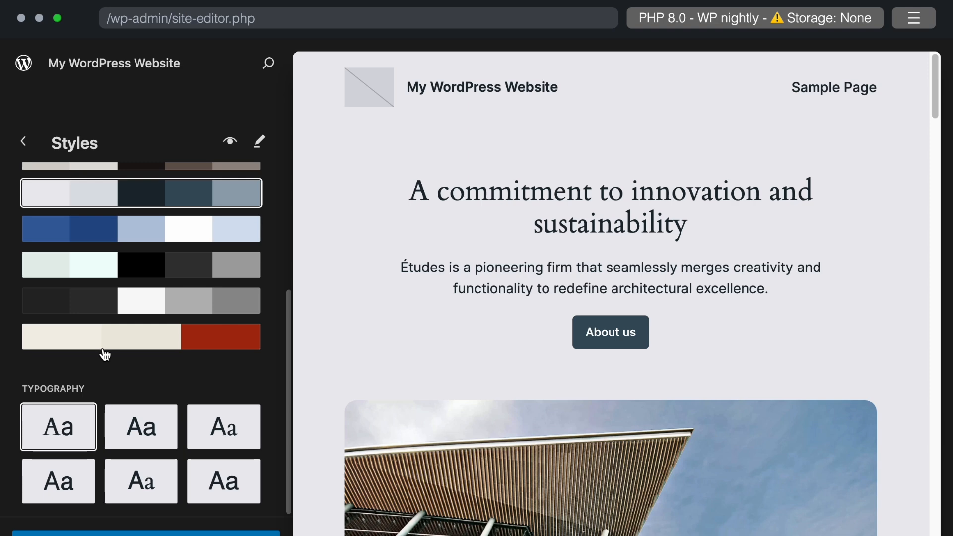
pyautogui.moveTo(65, 392)
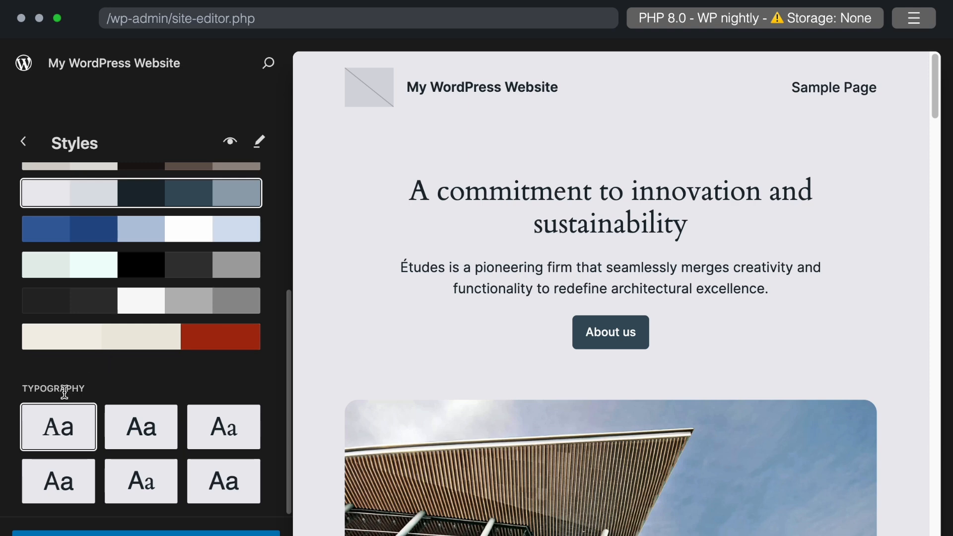
pyautogui.moveTo(125, 418)
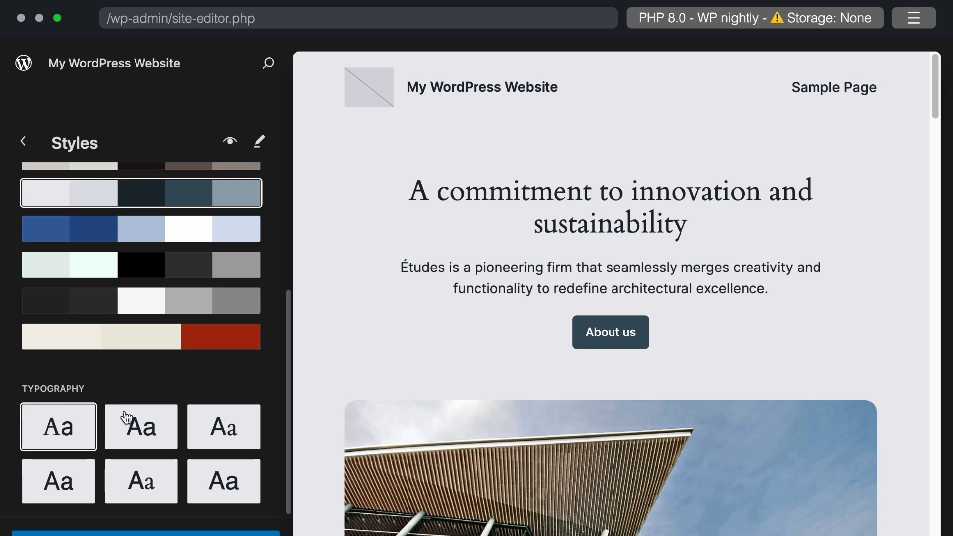
pyautogui.click(141, 427)
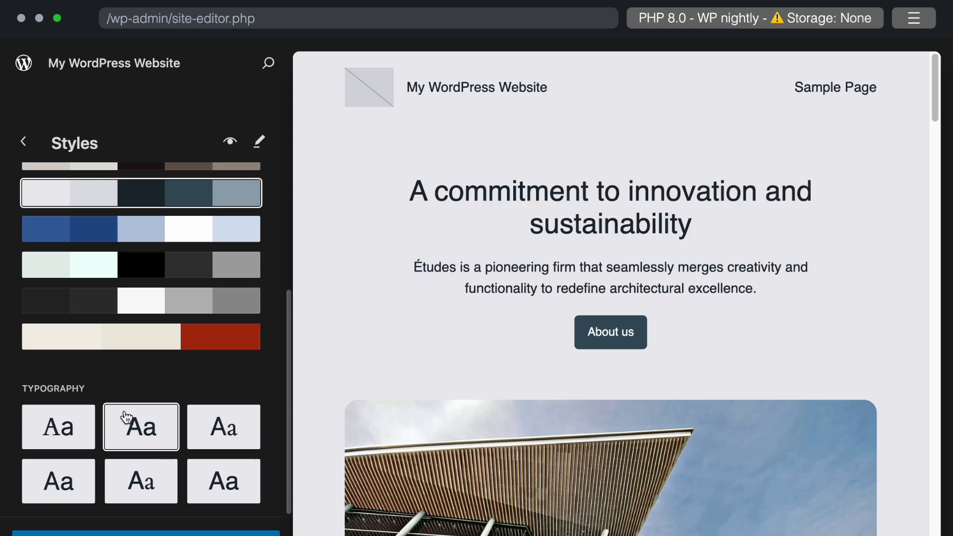
pyautogui.click(222, 426)
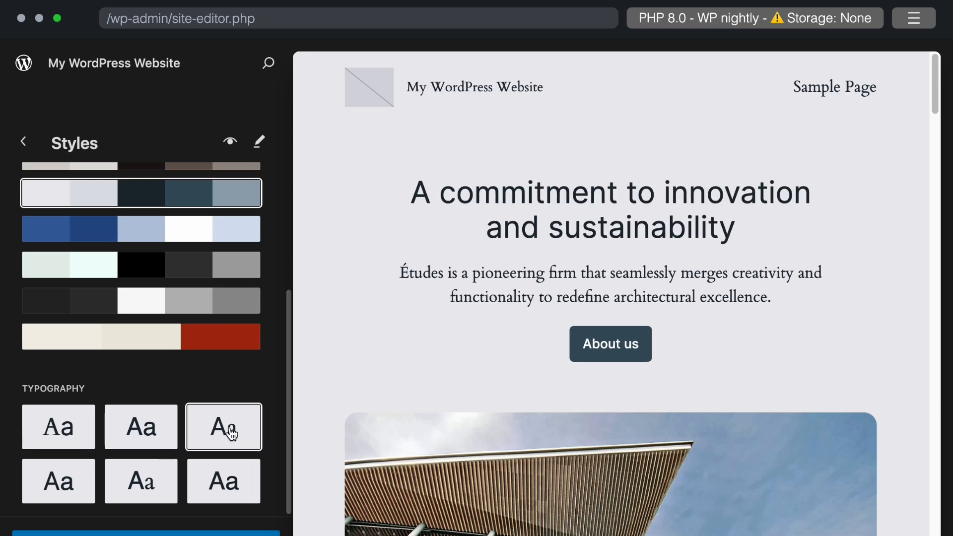
pyautogui.click(58, 481)
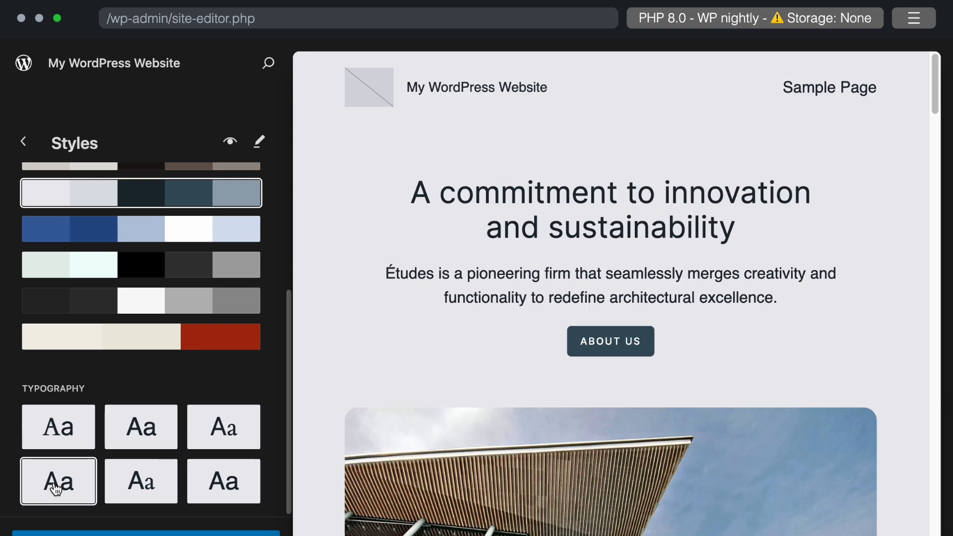
pyautogui.click(57, 481)
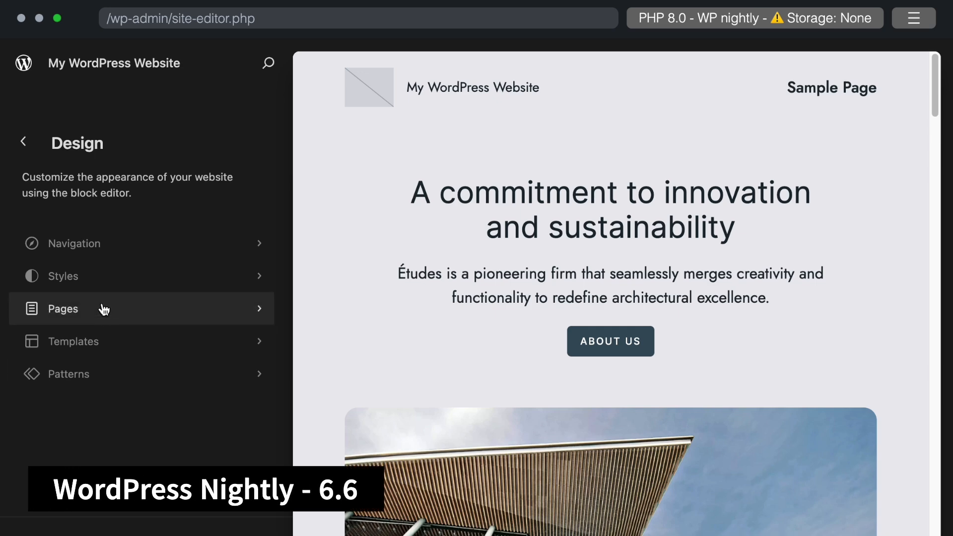
# Filter Pages by Published, Scheduled, other statuses and Trash, then edit Sample Page
pyautogui.click(63, 309)
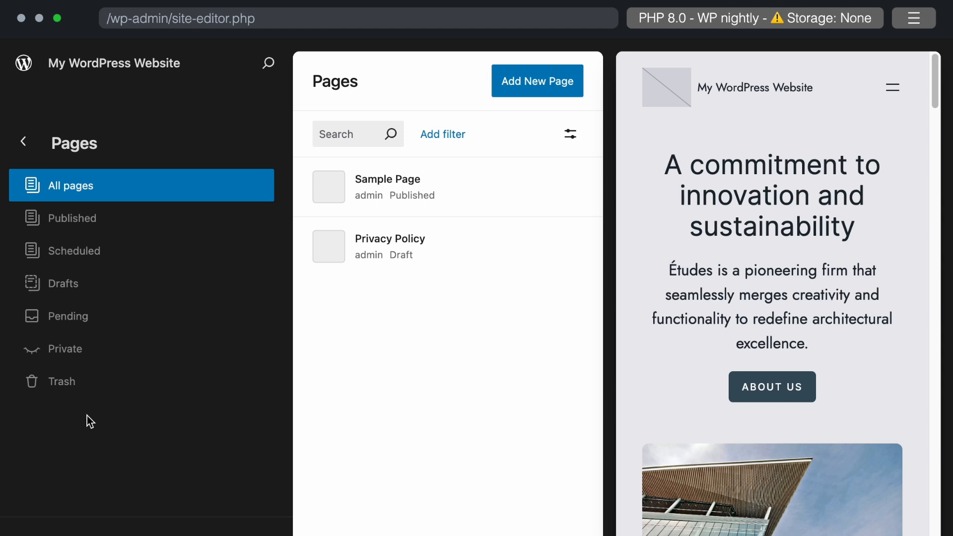
pyautogui.click(76, 218)
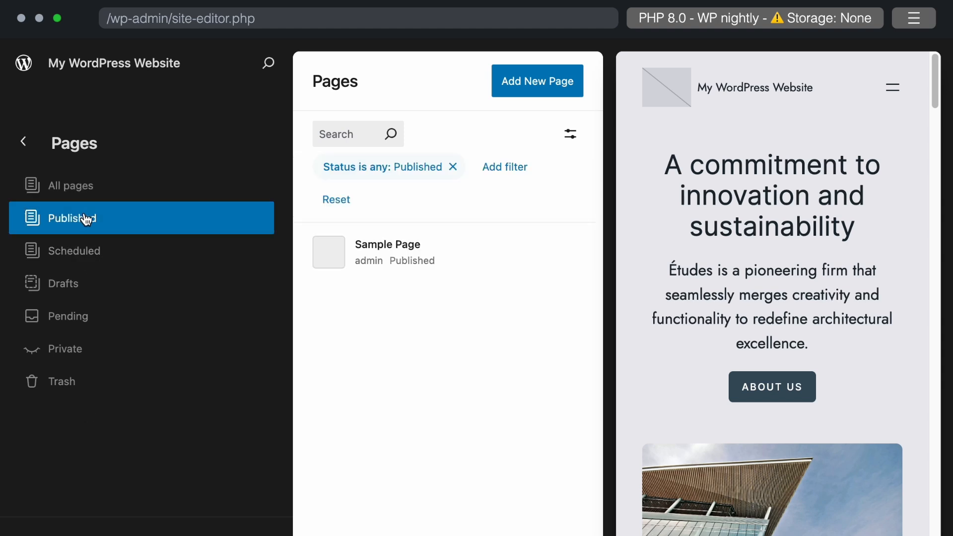
pyautogui.moveTo(78, 232)
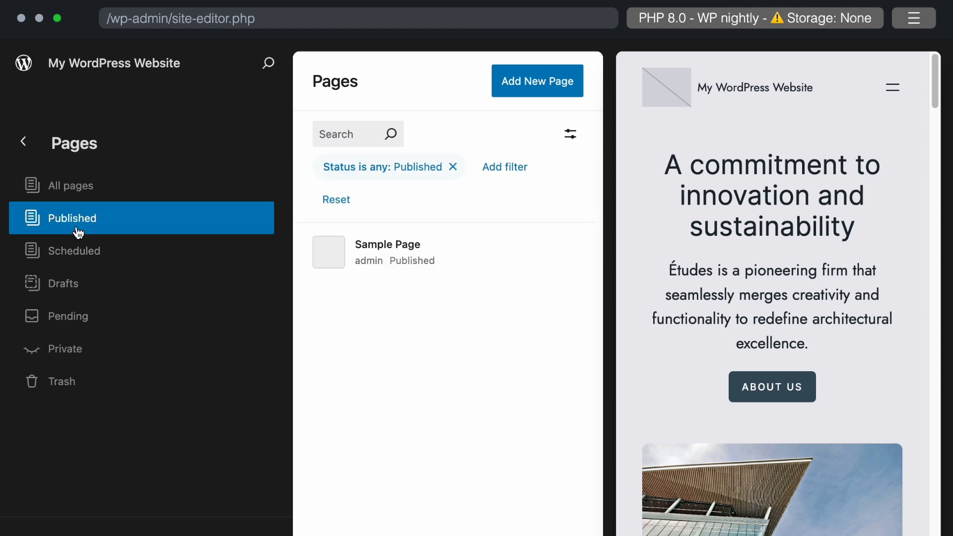
pyautogui.click(78, 250)
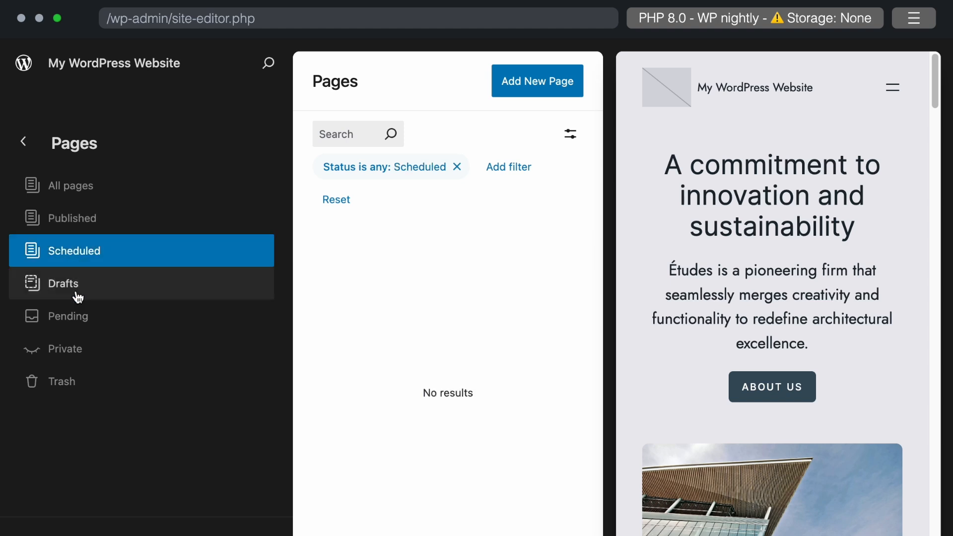
pyautogui.click(66, 348)
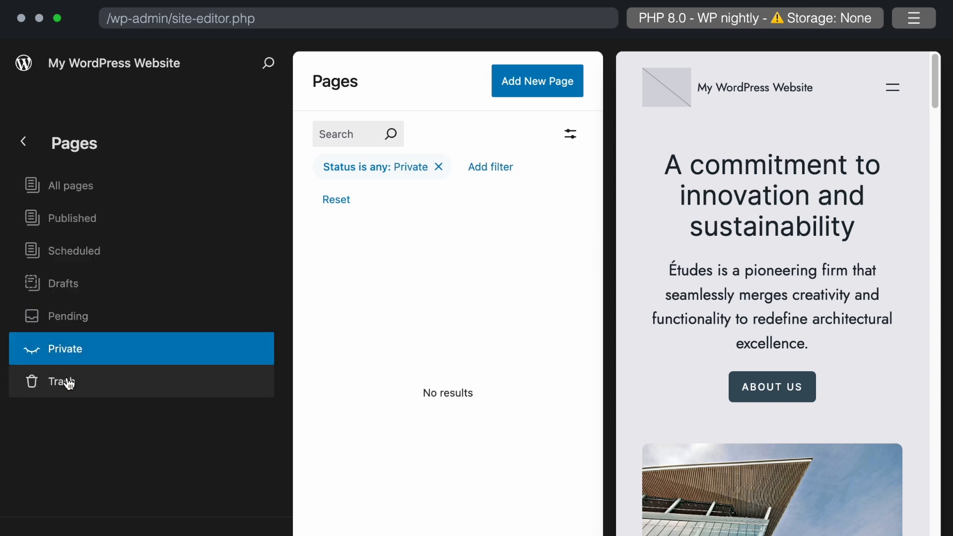
pyautogui.click(73, 185)
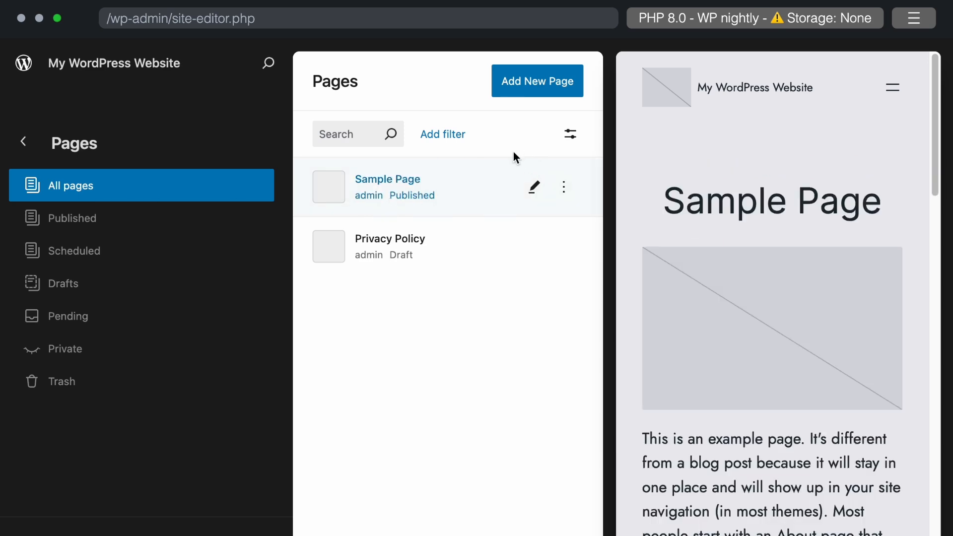
pyautogui.click(387, 179)
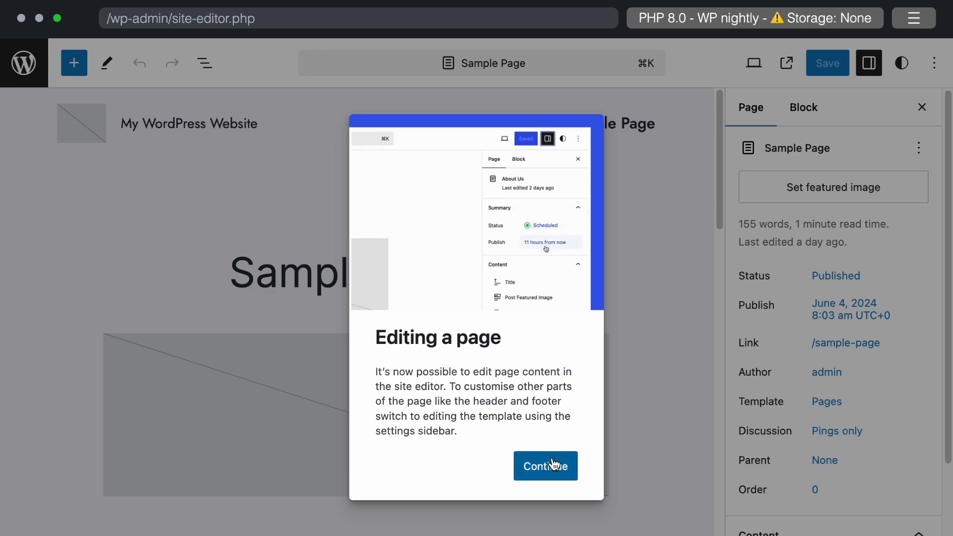
pyautogui.click(545, 466)
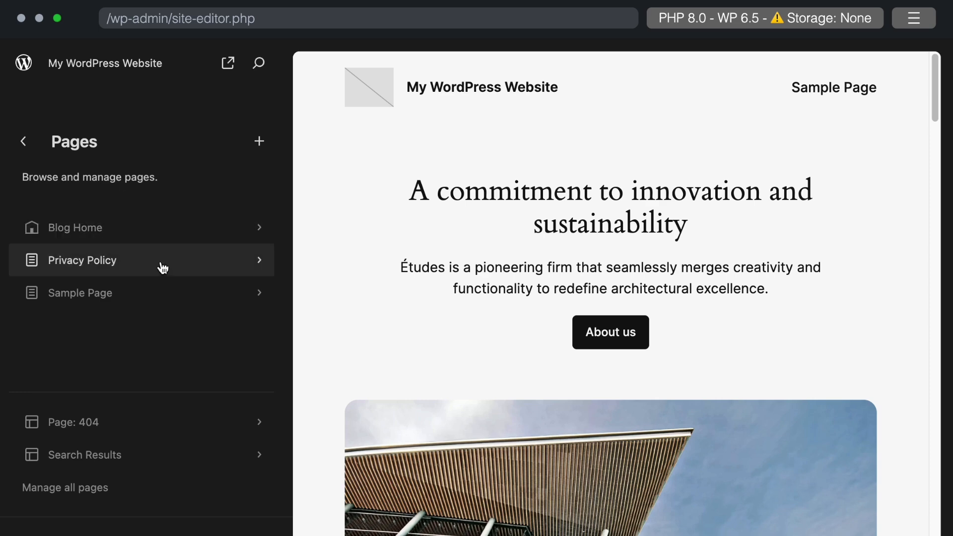
pyautogui.moveTo(107, 195)
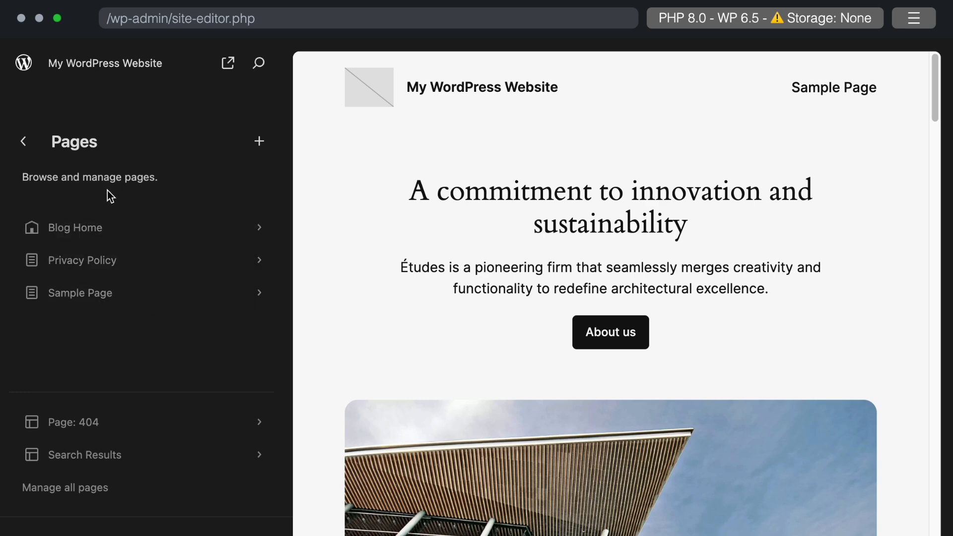
pyautogui.moveTo(130, 198)
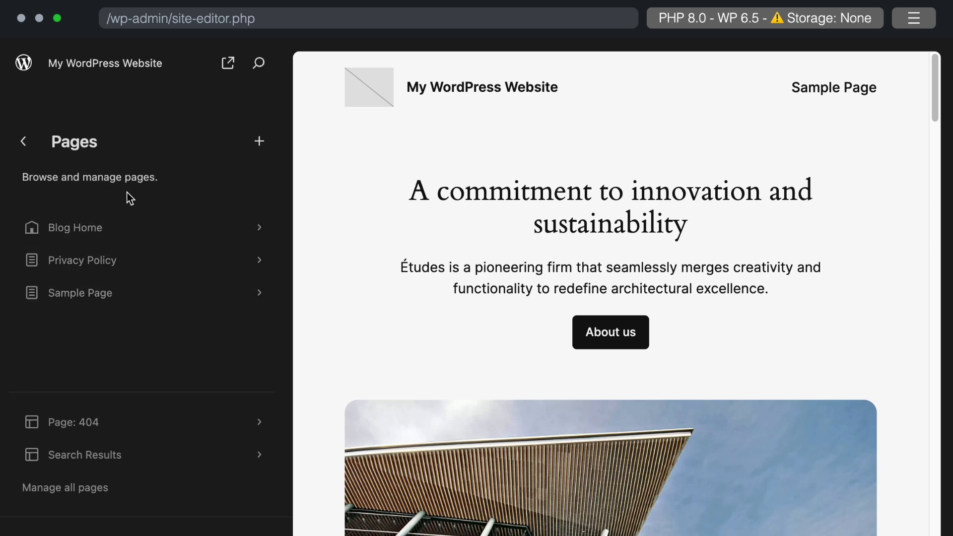
# Switch from the WP 6.5 Pages view back to the nightly site editor's Design panel
pyautogui.click(24, 141)
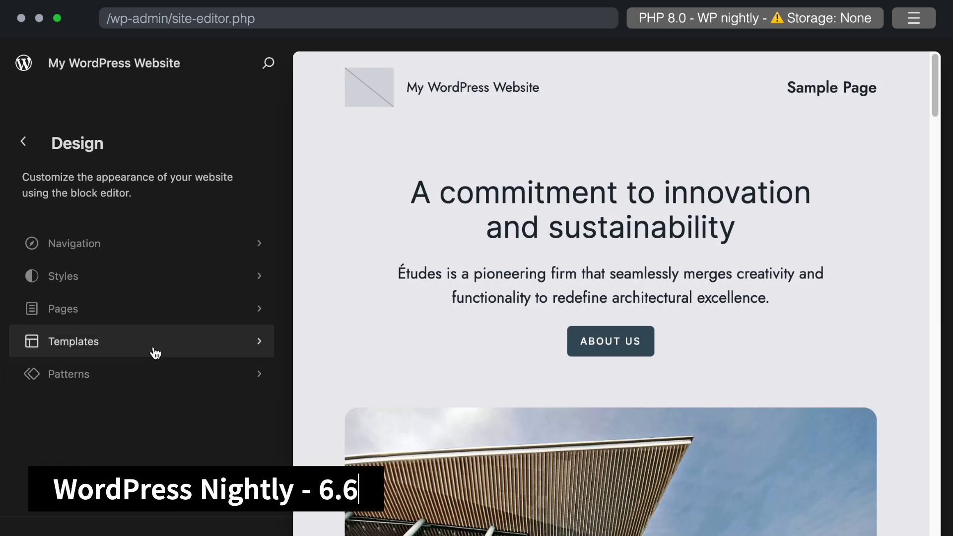
# Open Templates and switch its View options layout from grid to Table
pyautogui.click(73, 341)
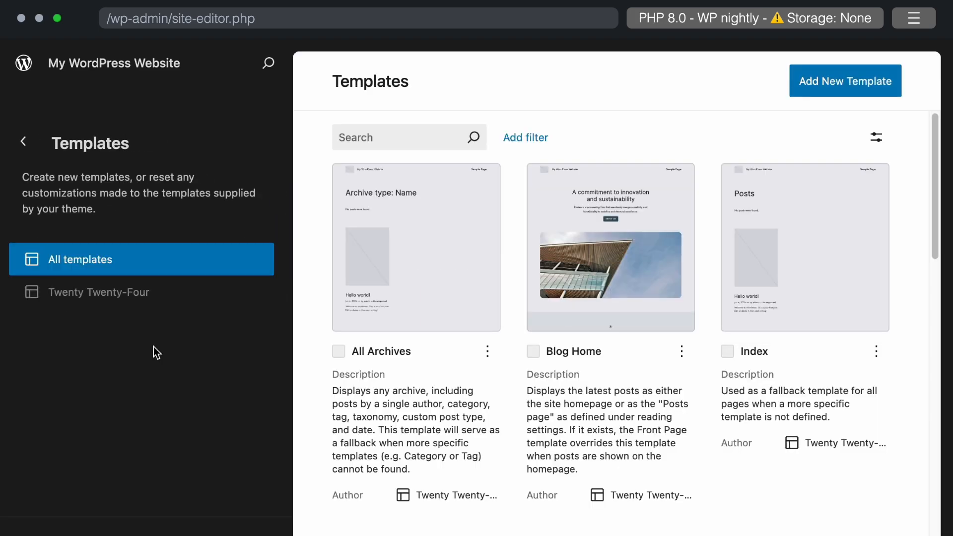
pyautogui.scroll(-3)
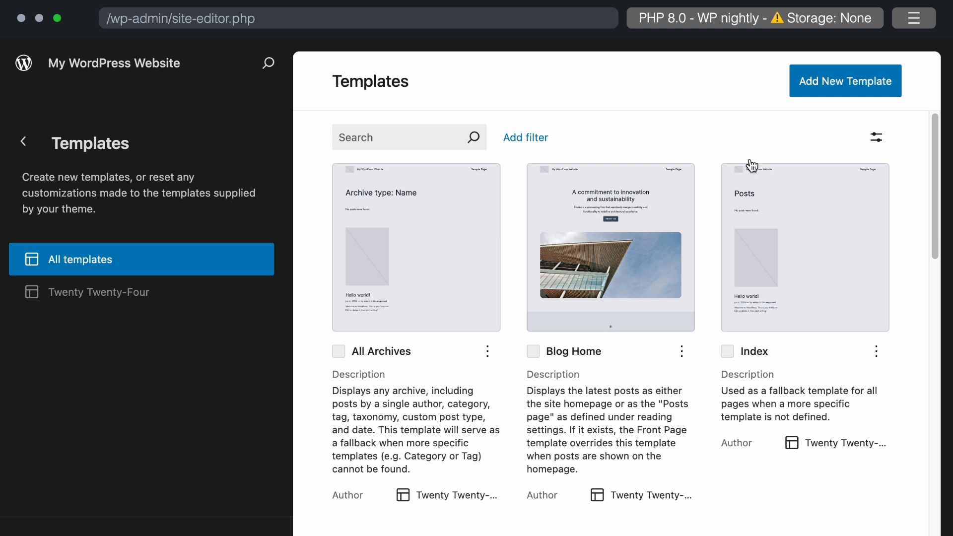
pyautogui.moveTo(875, 137)
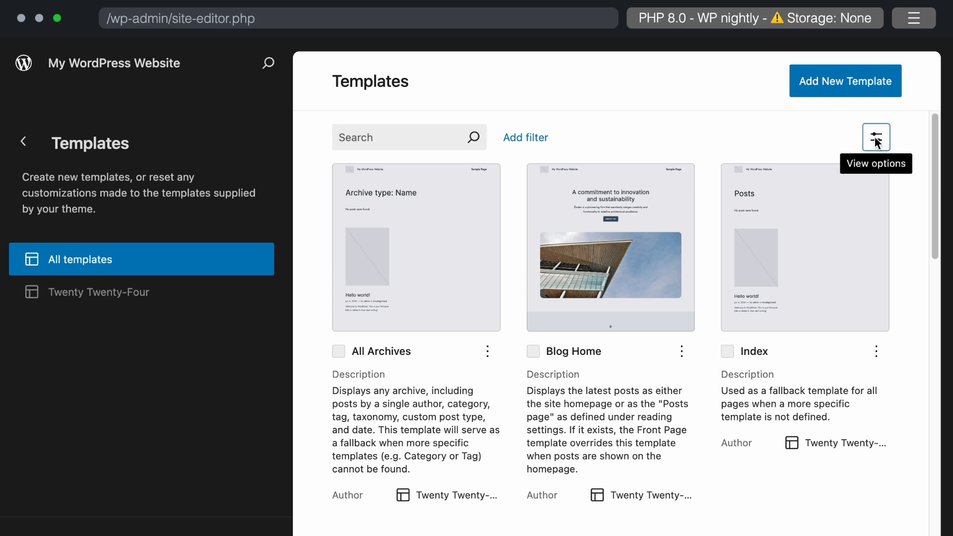
pyautogui.click(876, 137)
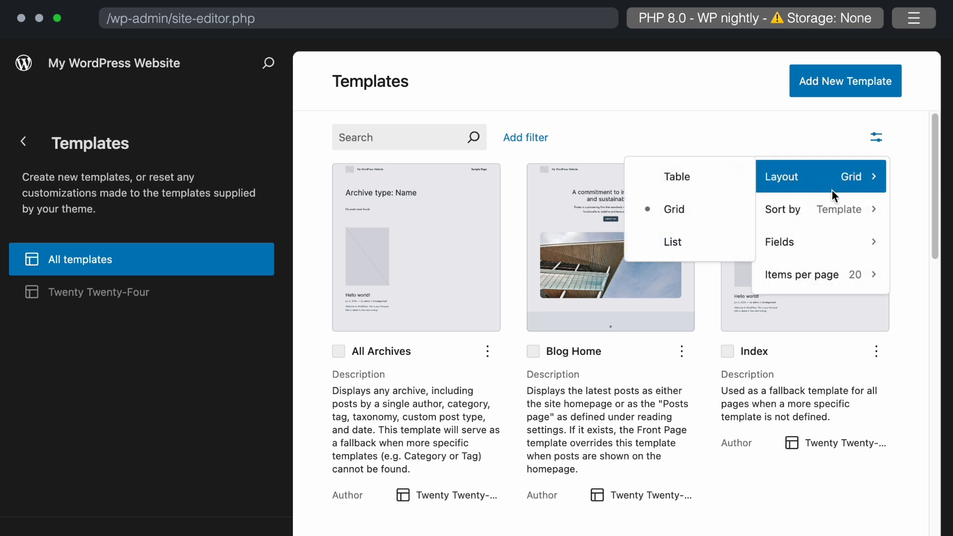
pyautogui.click(801, 274)
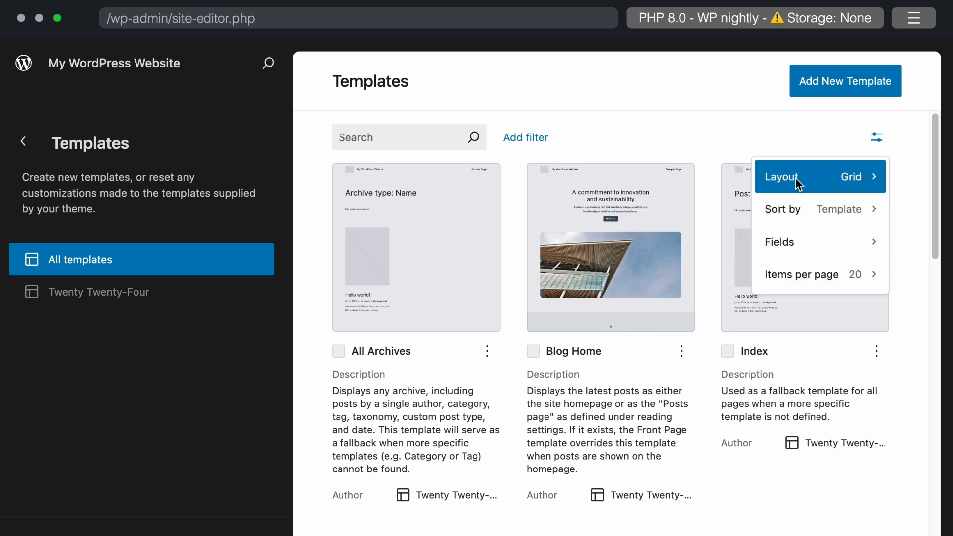
pyautogui.click(784, 176)
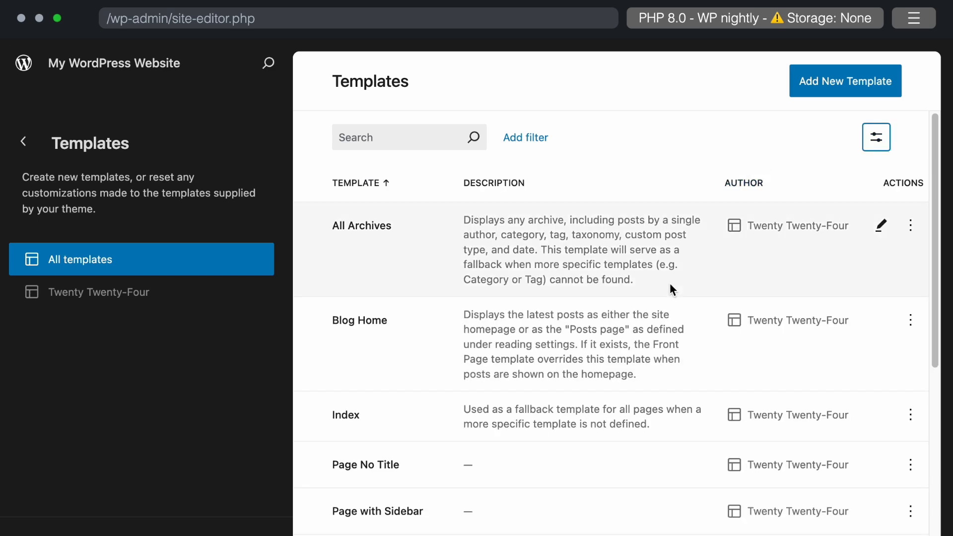
pyautogui.scroll(-3)
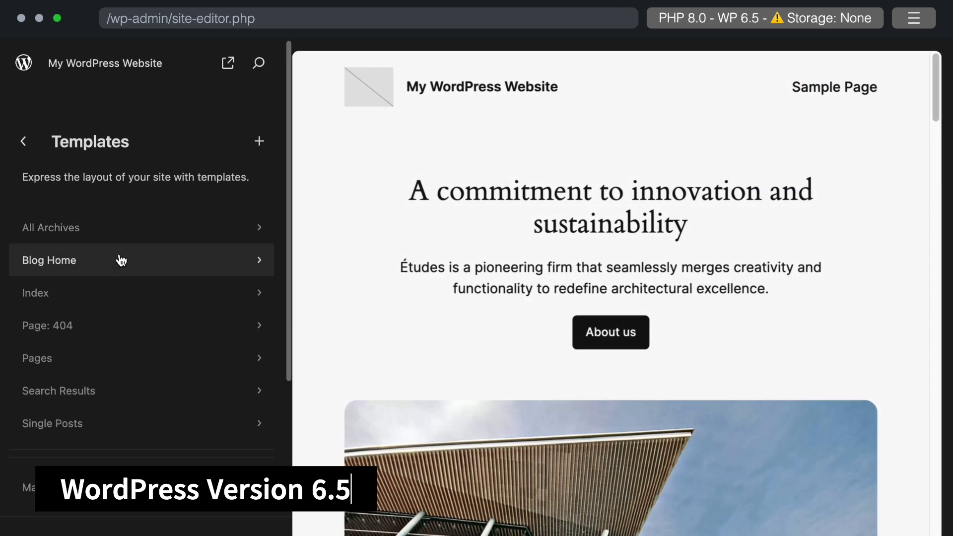
# Review the 6.5 Blog Home template's details (10 posts per page), then go back
pyautogui.click(50, 260)
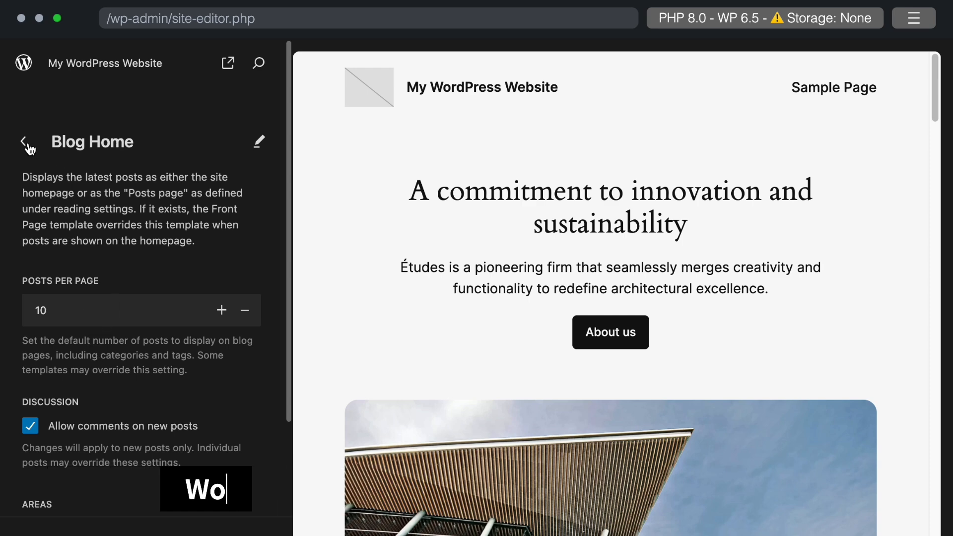
pyautogui.click(24, 142)
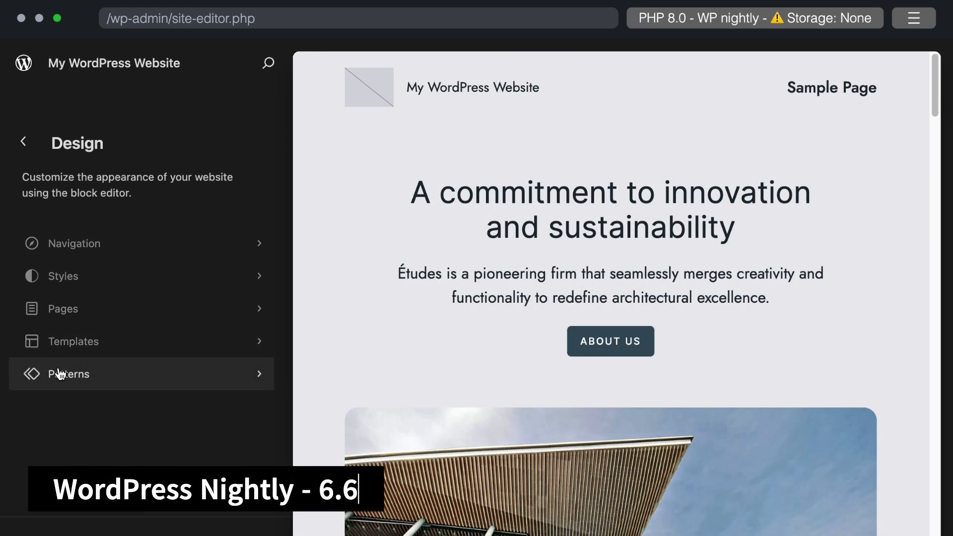
# Open Patterns and display All template parts as a table through View options
pyautogui.click(70, 374)
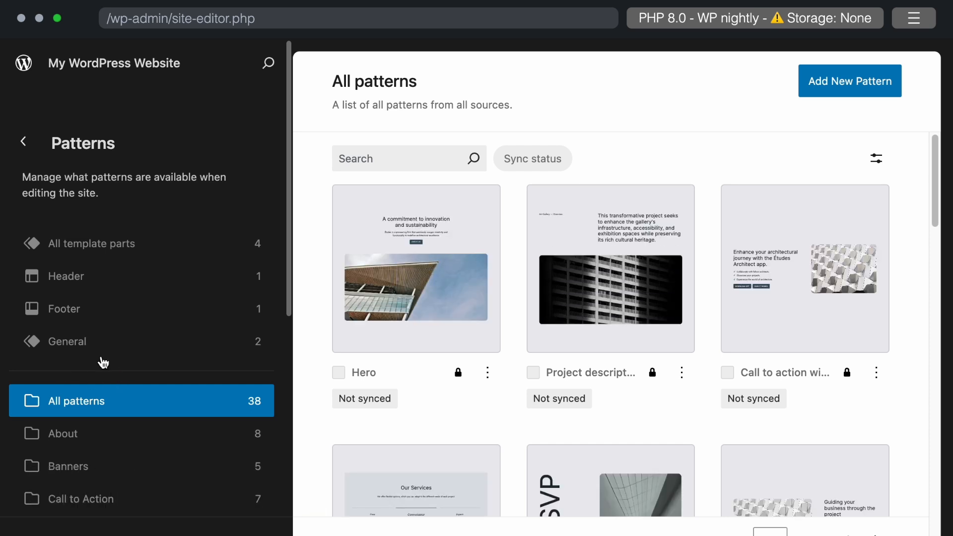
pyautogui.moveTo(165, 276)
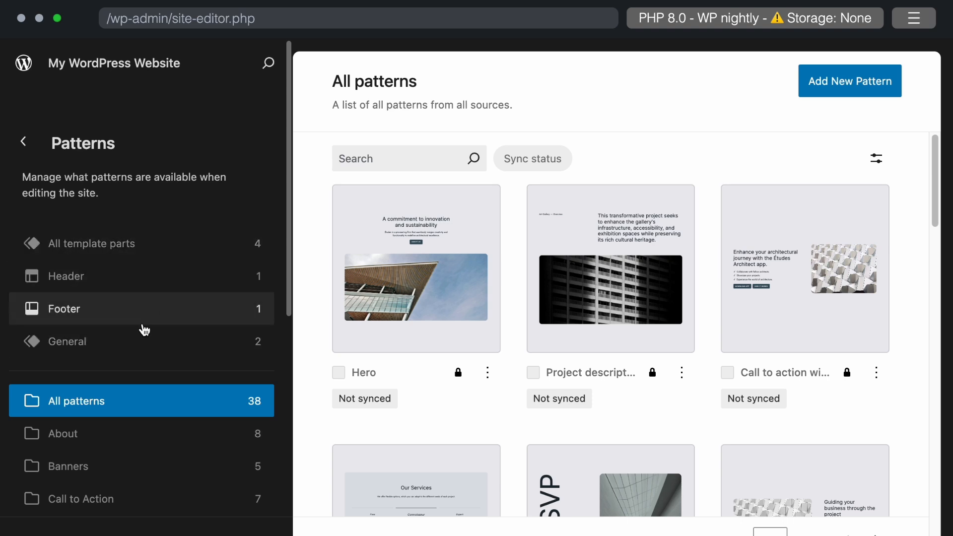
pyautogui.scroll(-3)
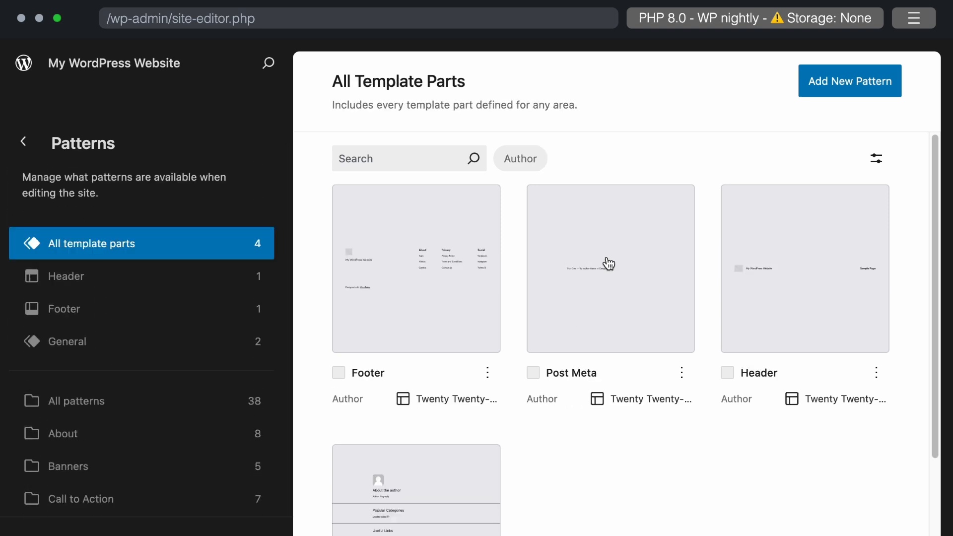
pyautogui.click(876, 158)
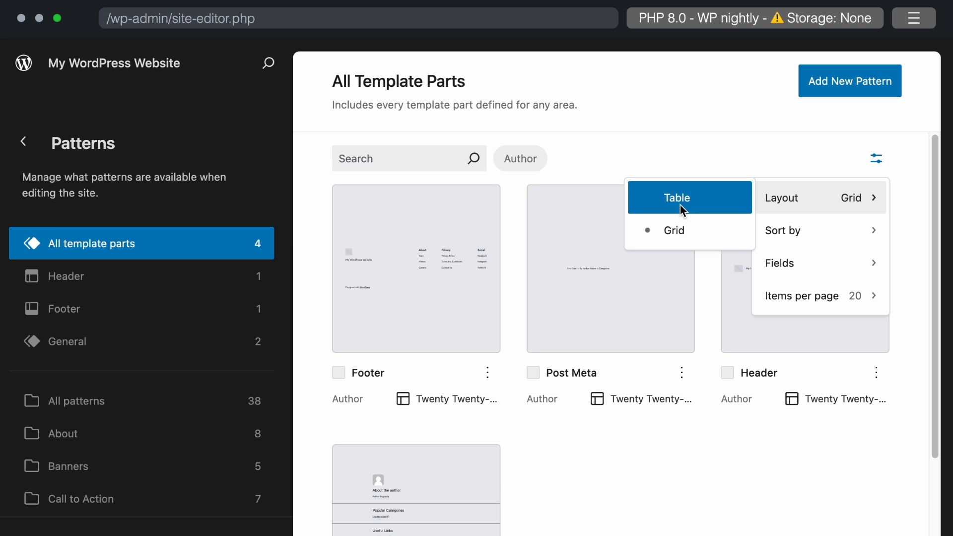
pyautogui.click(677, 197)
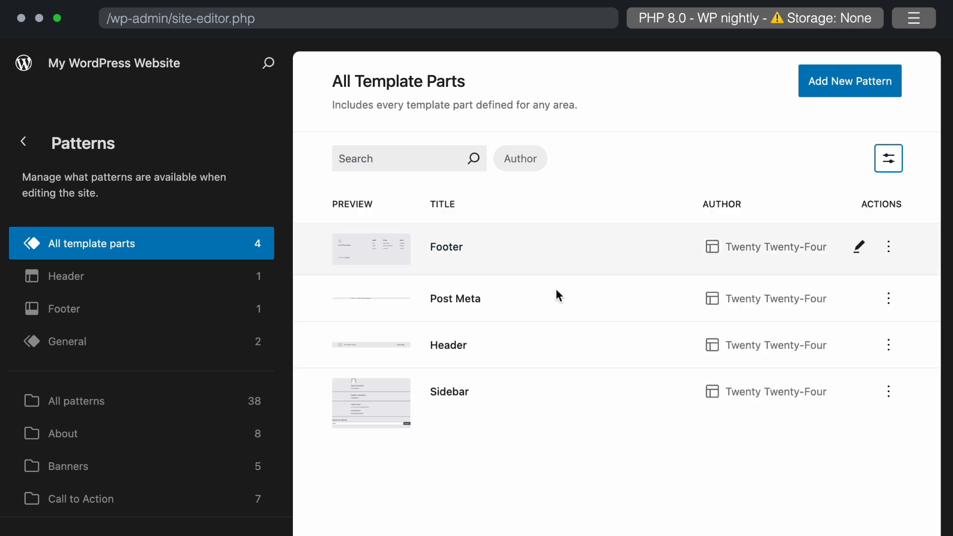
pyautogui.click(888, 157)
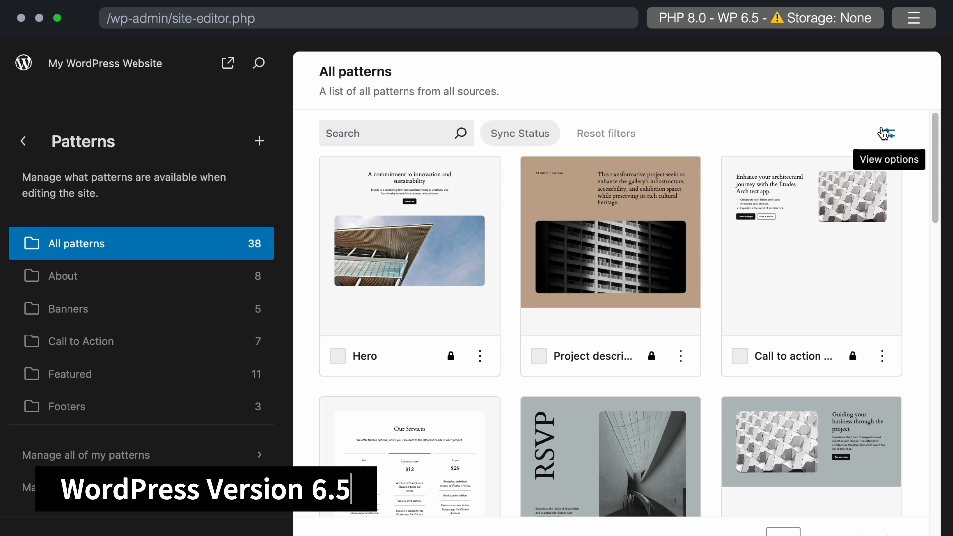
# Open the View options menu for the 6.5 All patterns grid
pyautogui.click(888, 133)
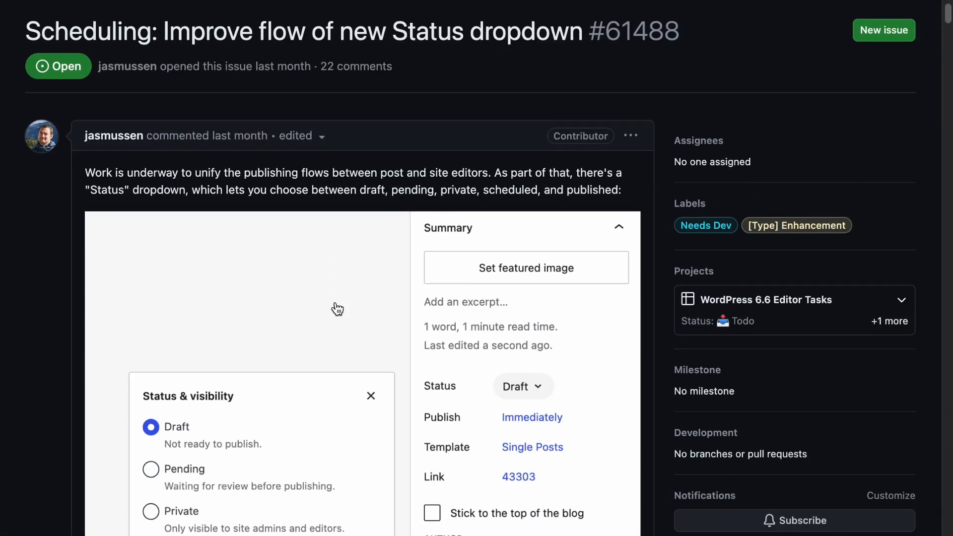
# Scroll through issue #61488's description, mockups and comments down to the comment box
pyautogui.scroll(-3)
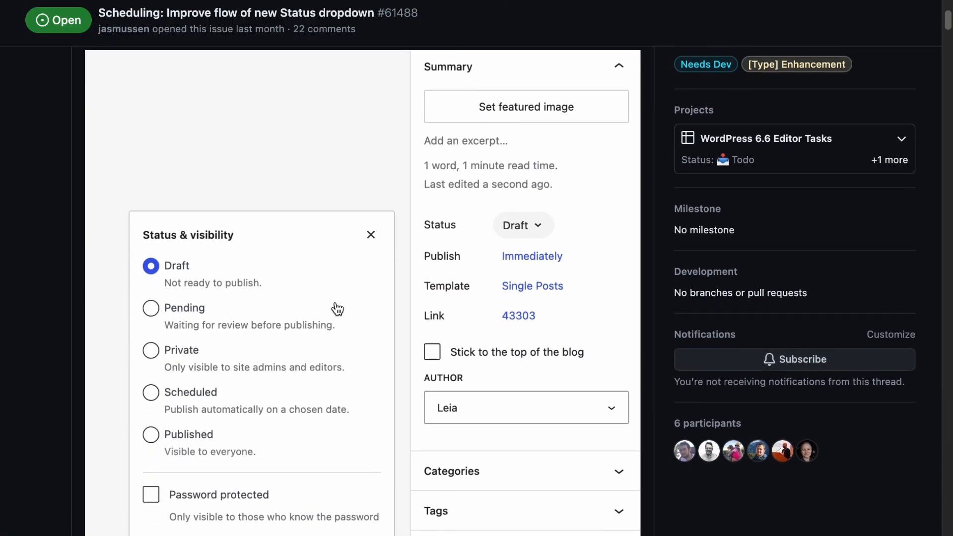
pyautogui.scroll(-3)
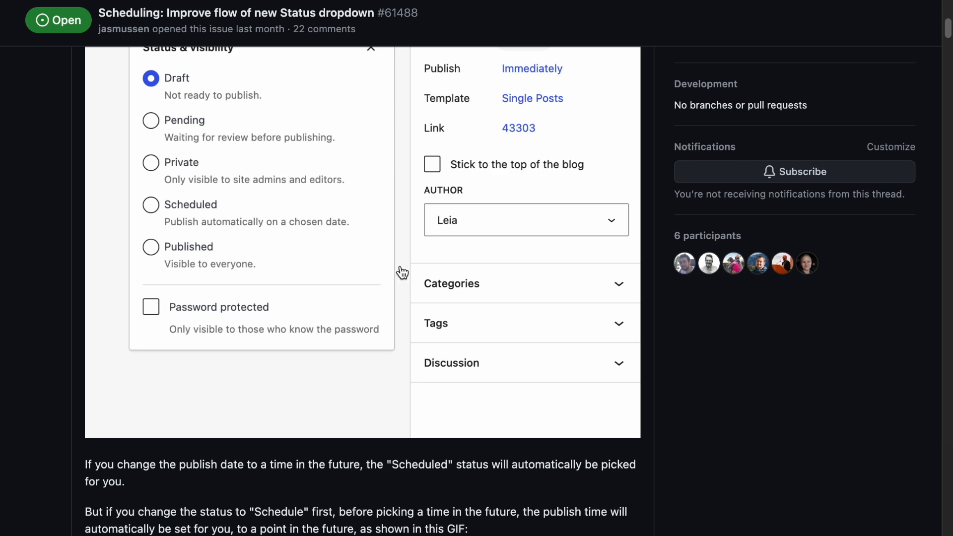
pyautogui.scroll(-3)
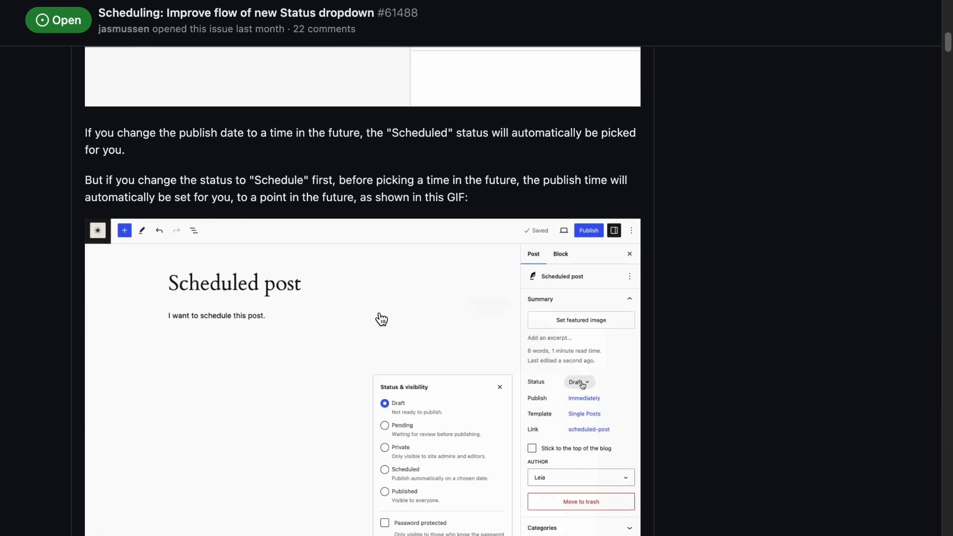
pyautogui.scroll(-3)
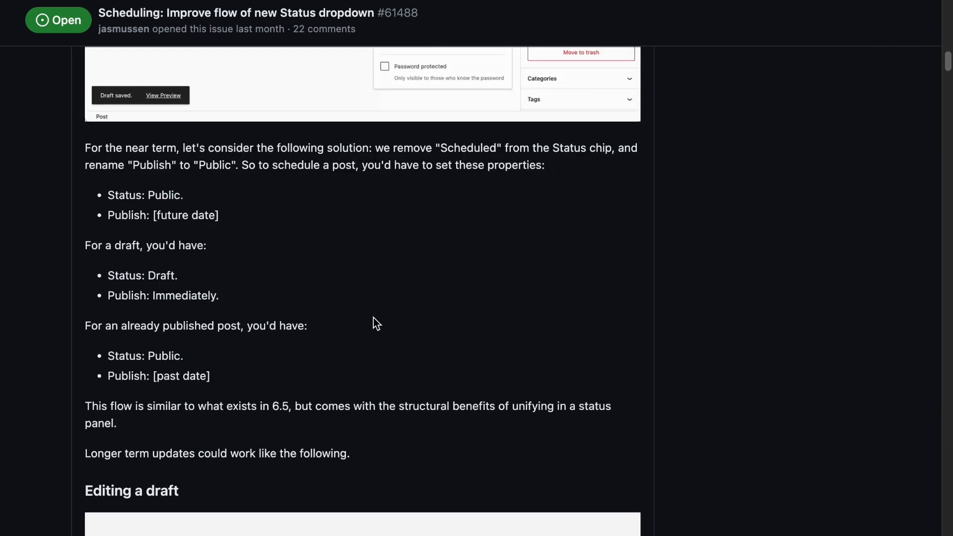
pyautogui.scroll(-3)
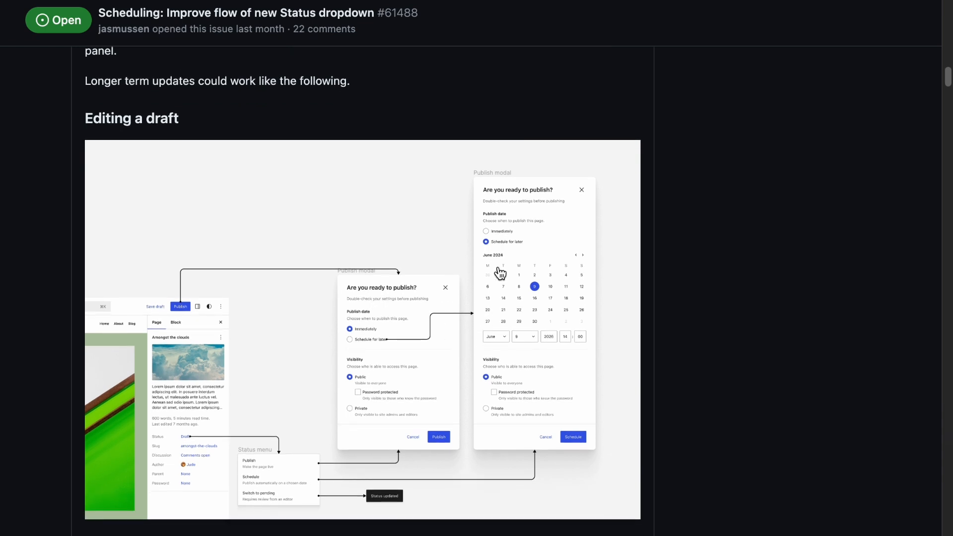
pyautogui.scroll(-3)
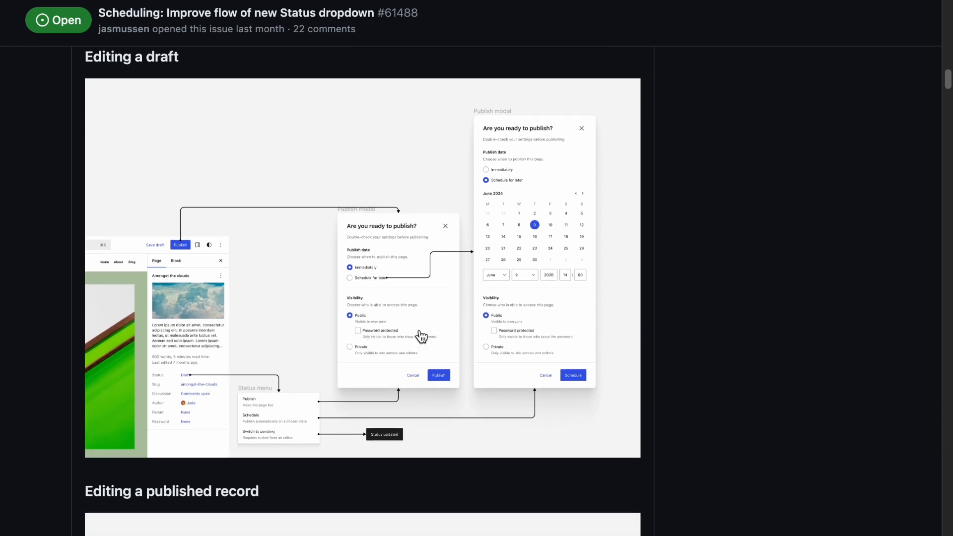
pyautogui.scroll(-3)
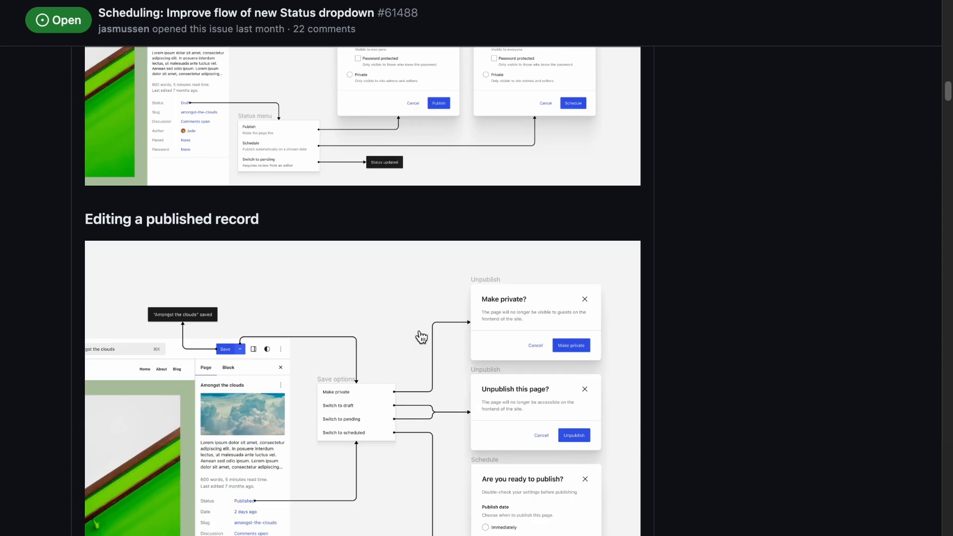
pyautogui.scroll(-3)
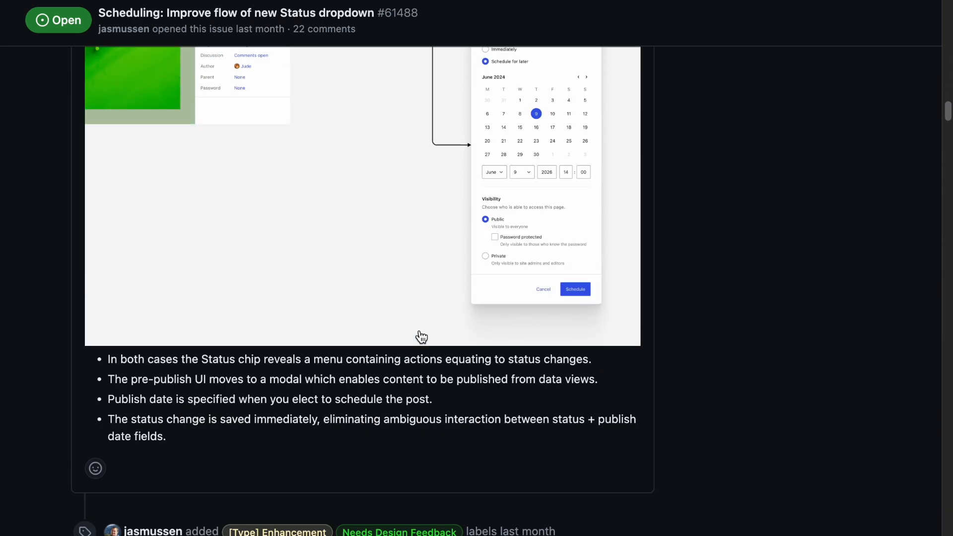
pyautogui.scroll(-3)
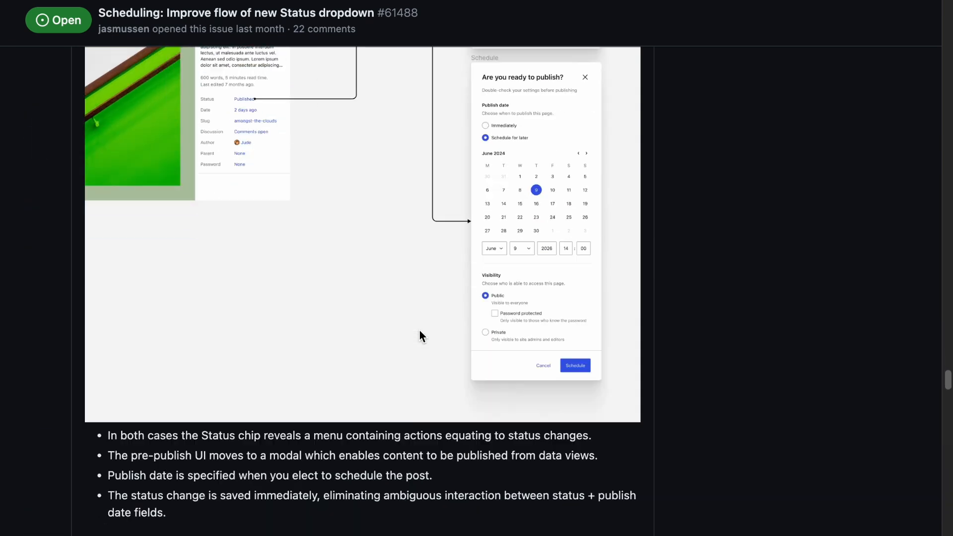
pyautogui.scroll(-3)
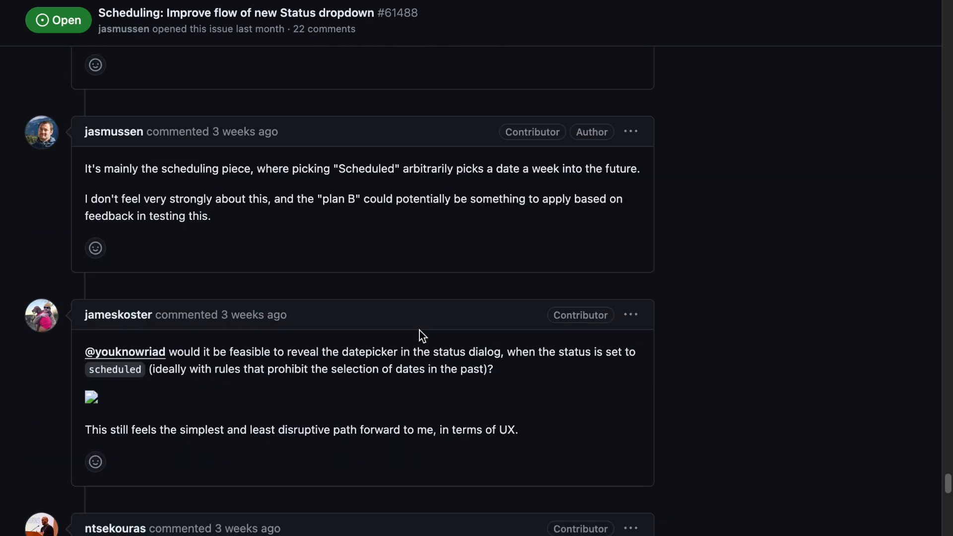
pyautogui.scroll(-3)
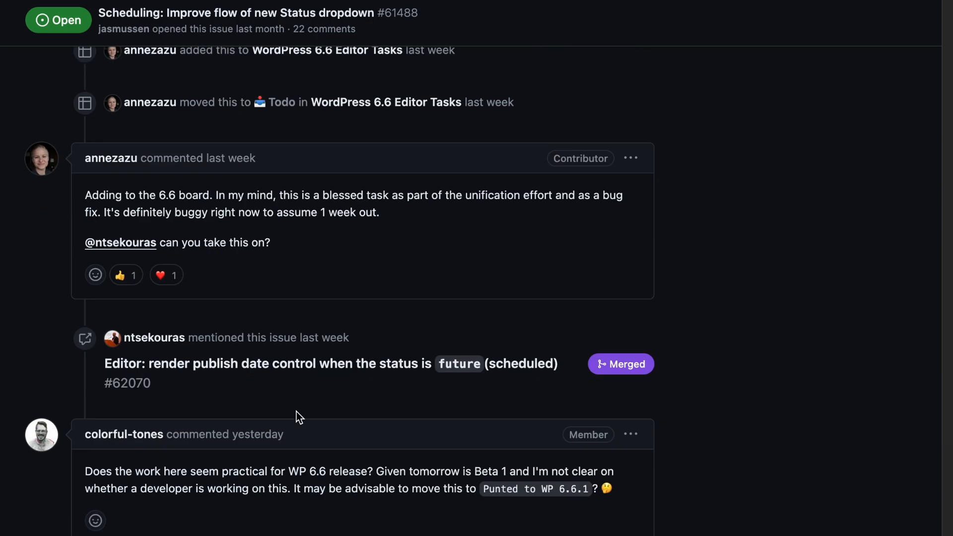
pyautogui.scroll(-3)
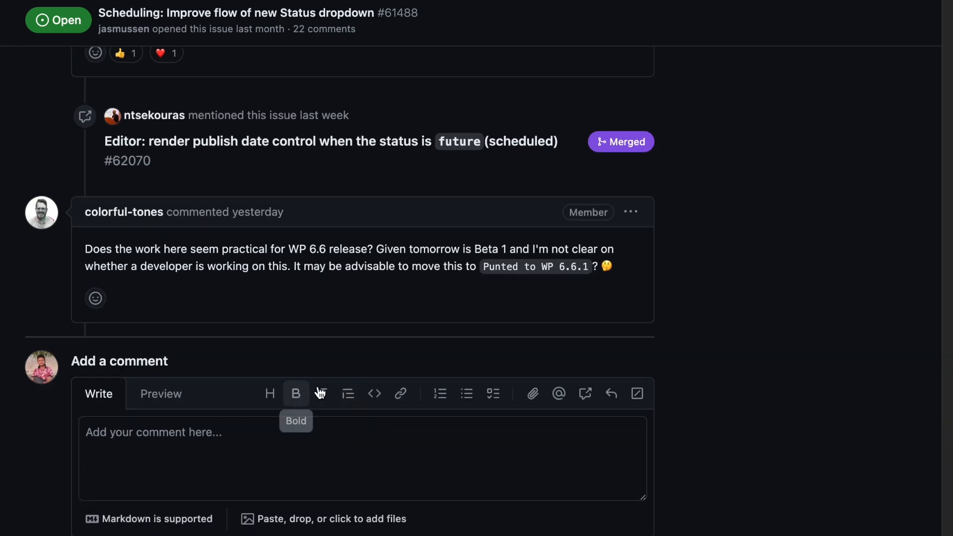